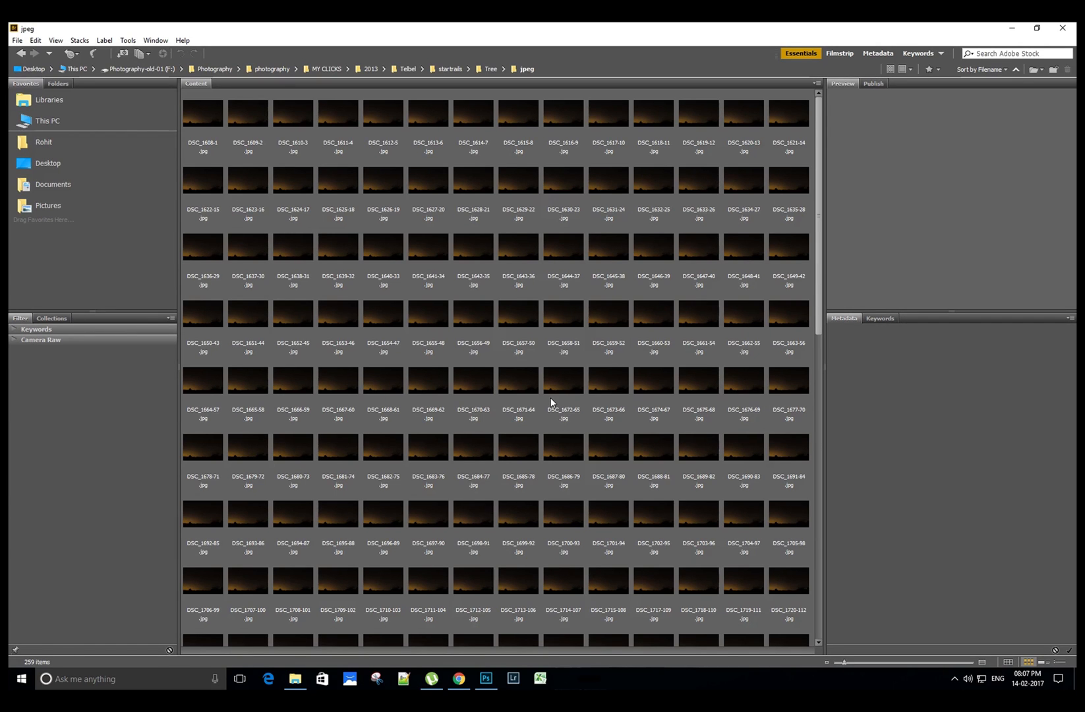
{"action": "mouse_move", "coordinate": [491, 74]}
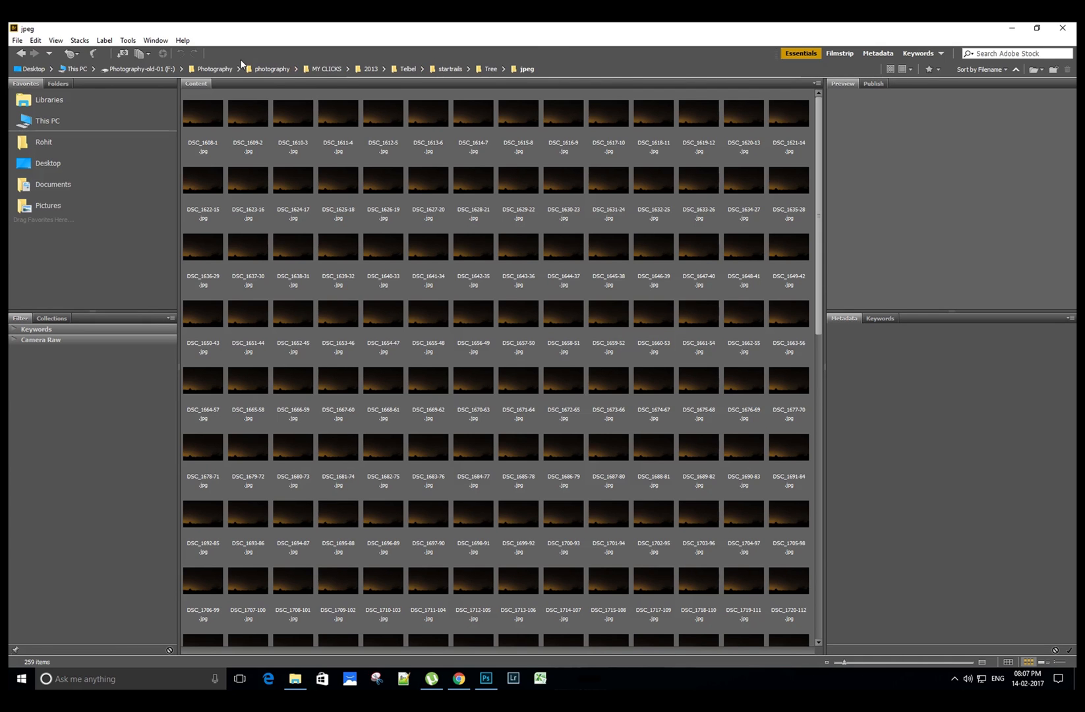
{"action": "mouse_move", "coordinate": [389, 275]}
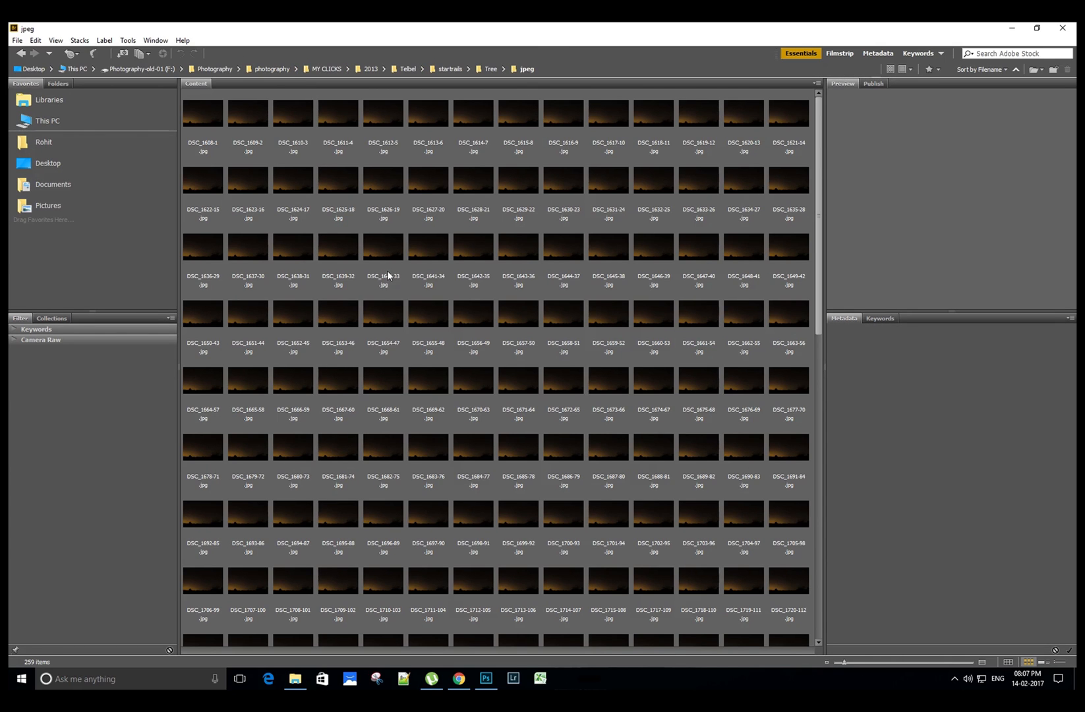
{"action": "mouse_move", "coordinate": [189, 125]}
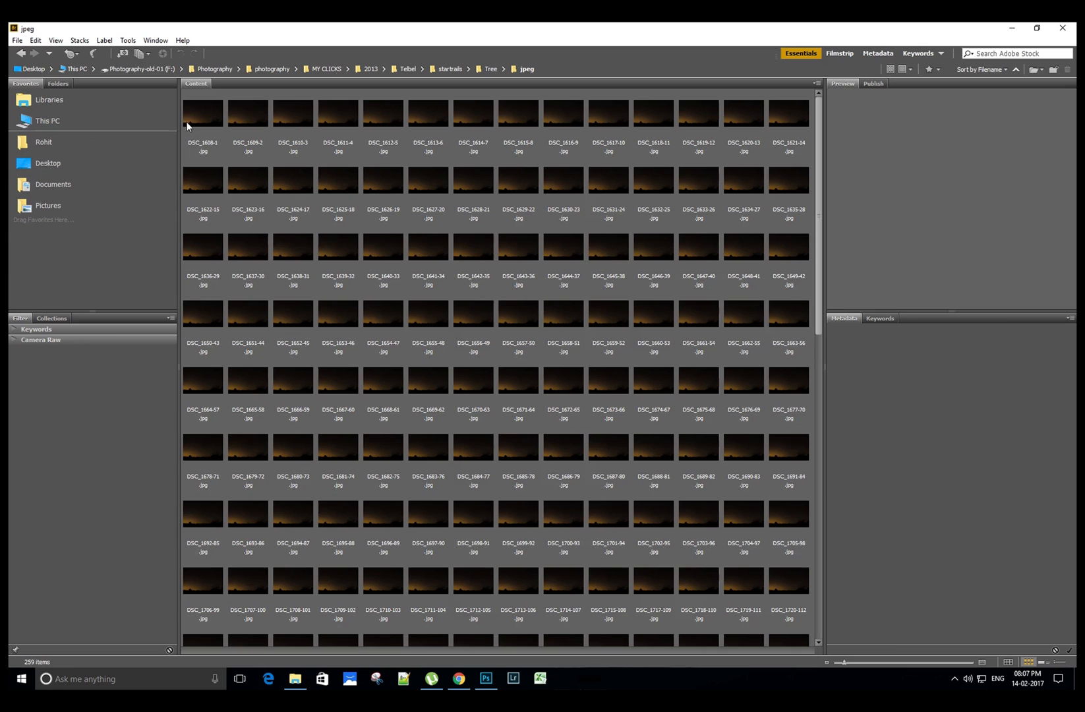
In Bridge, select the first night-sky thumbnail and open the Tools menu.
{"action": "left_click", "coordinate": [202, 113]}
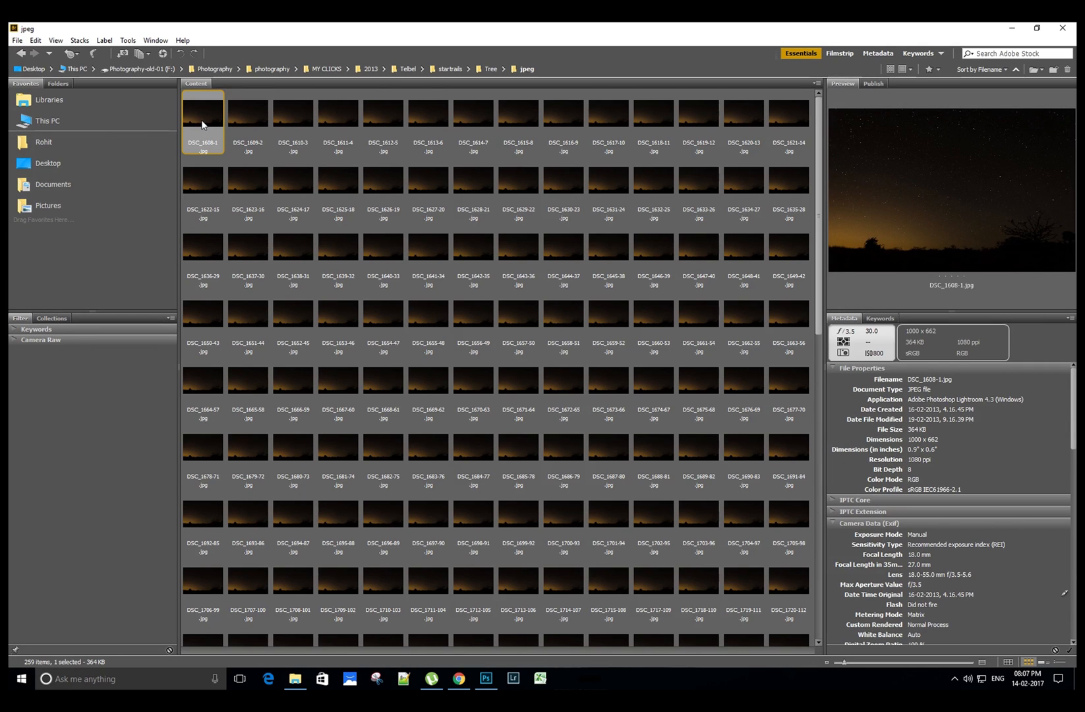
{"action": "left_click", "coordinate": [128, 41]}
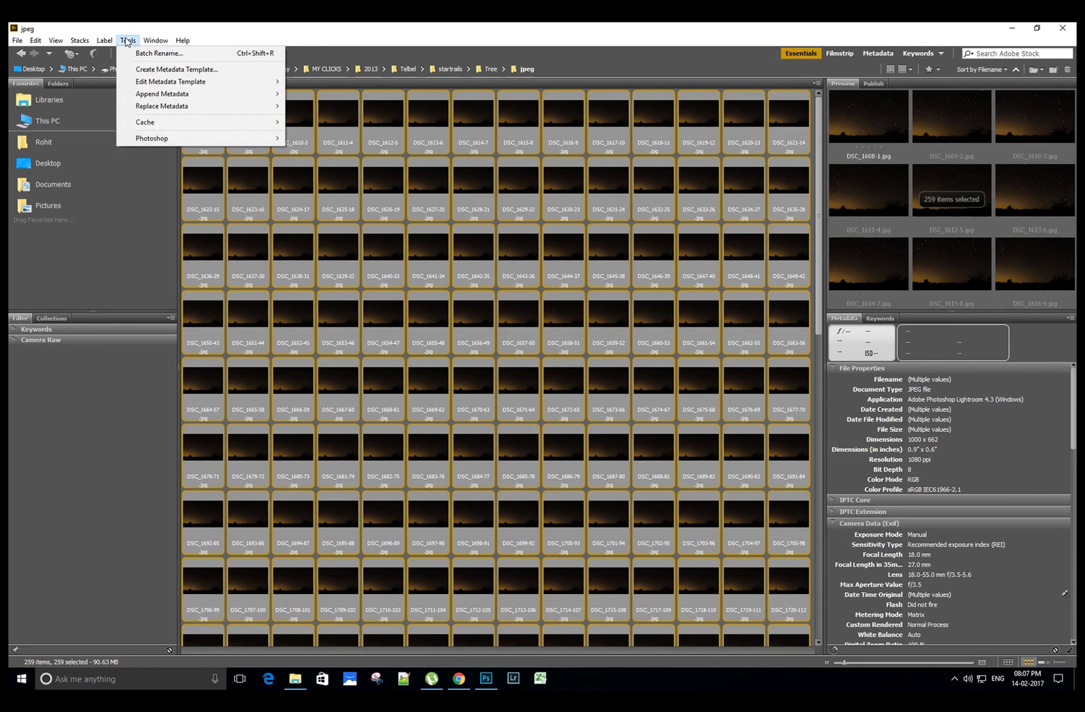
{"action": "mouse_move", "coordinate": [163, 94]}
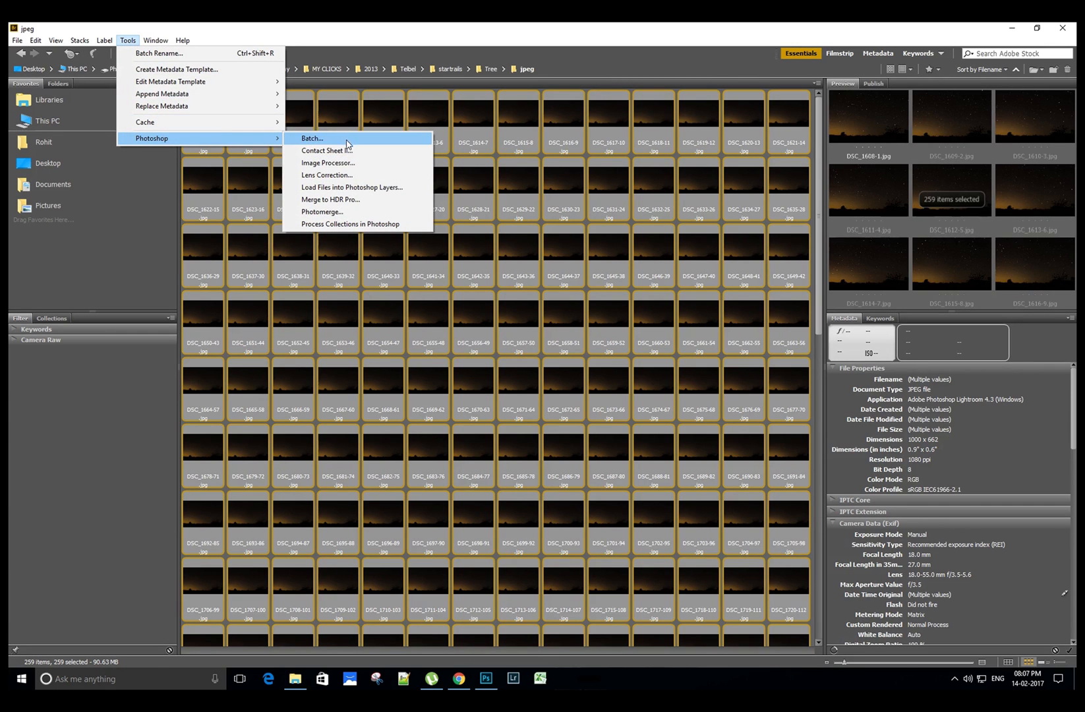
{"action": "mouse_move", "coordinate": [351, 187]}
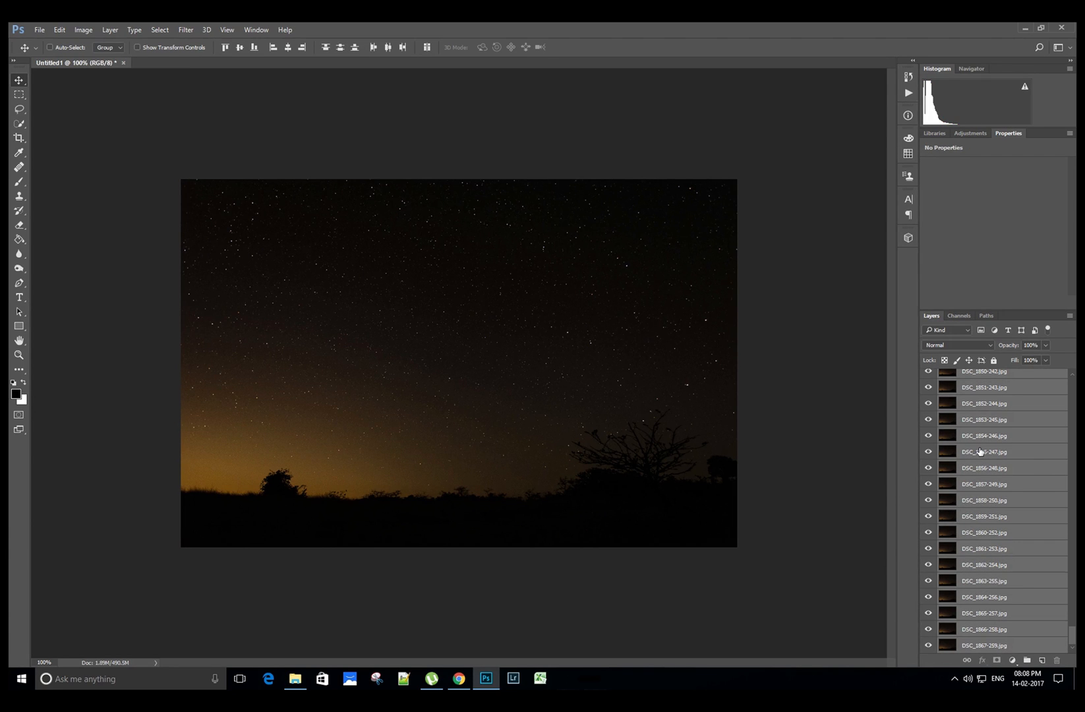
Set the stacked layers' blend mode to Lighten to form circular star trails.
{"action": "left_click", "coordinate": [959, 345]}
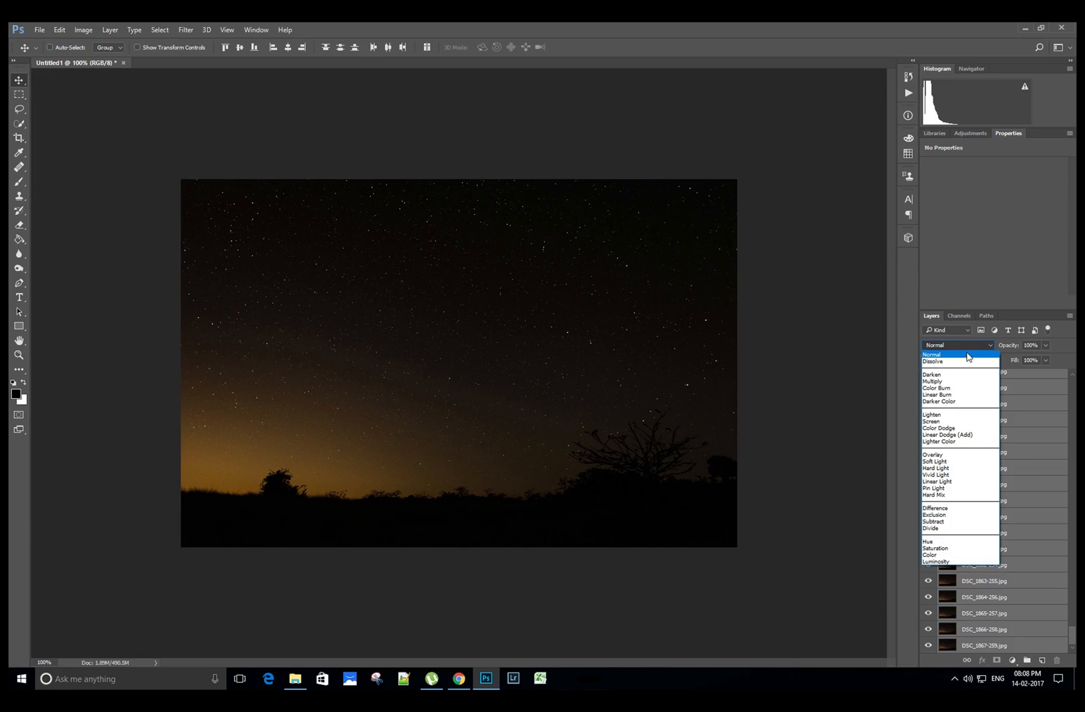
{"action": "mouse_move", "coordinate": [955, 414]}
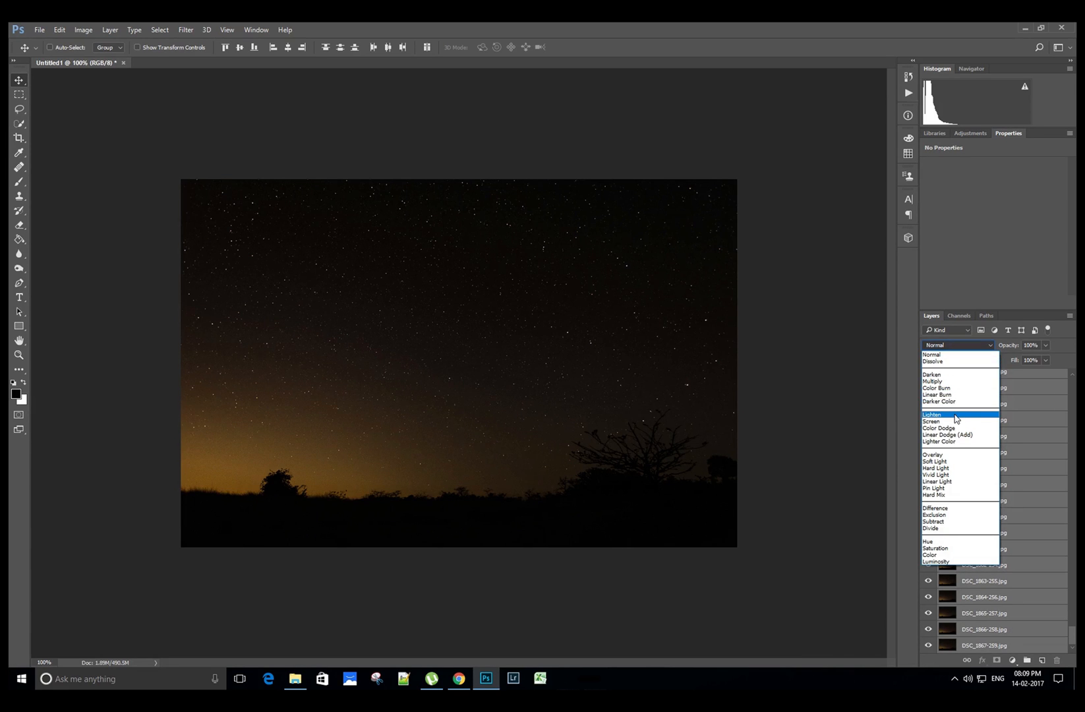
{"action": "left_click", "coordinate": [933, 414]}
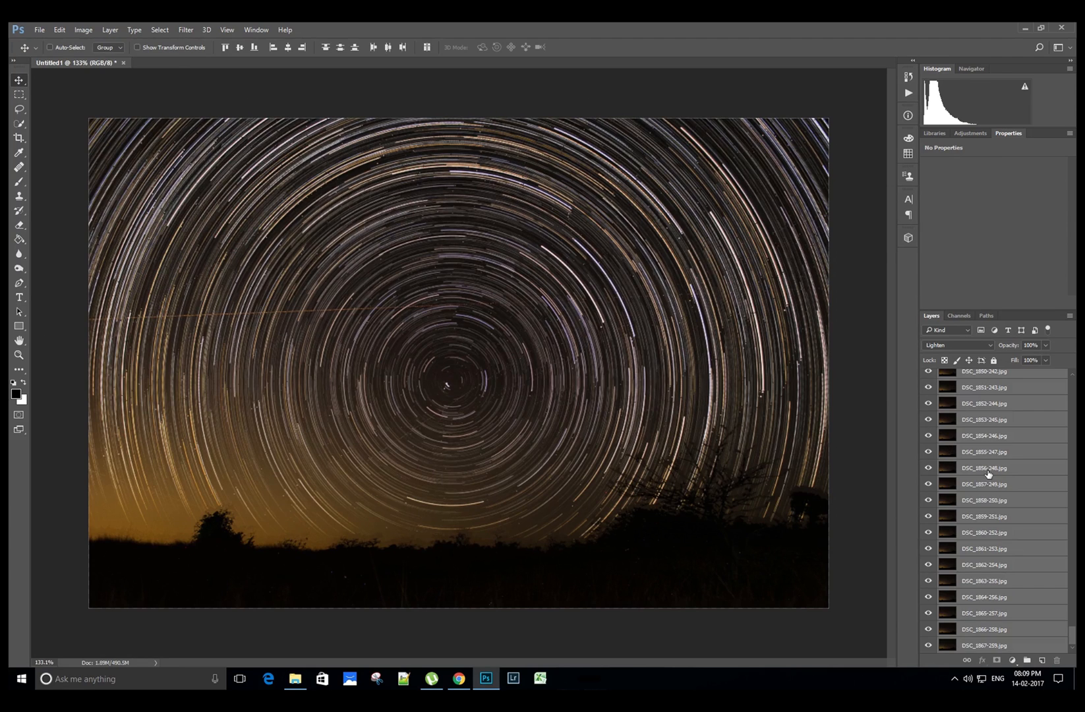
{"action": "left_click", "coordinate": [983, 467]}
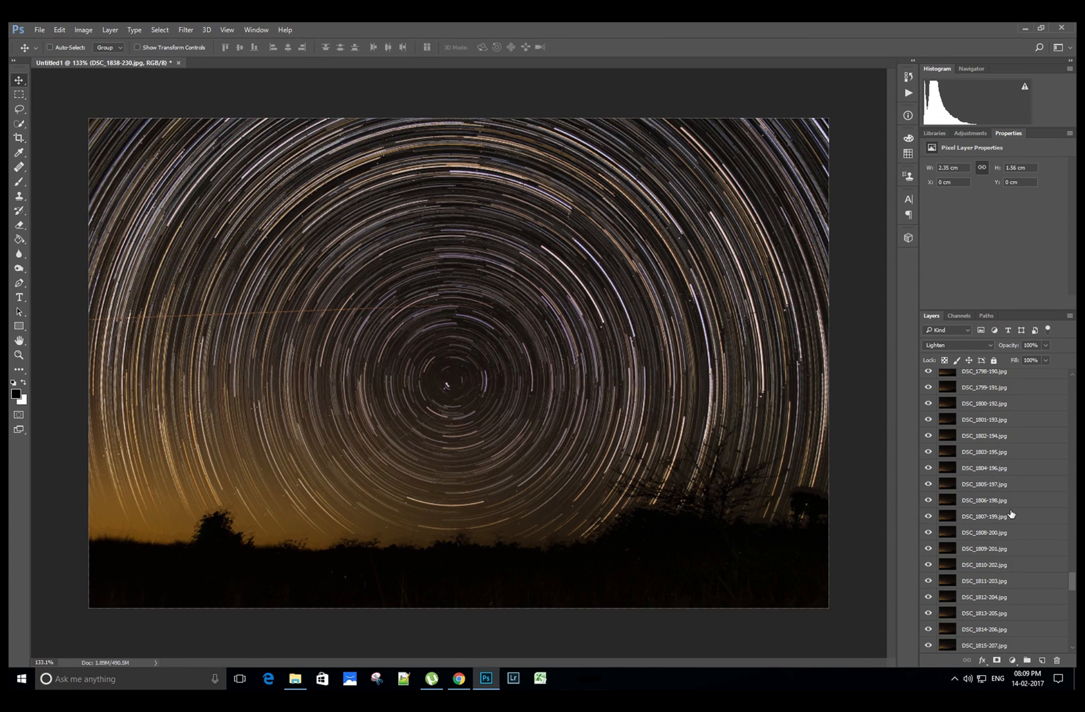
Paint out the orange airplane streak on the affected layers, including DSC_1806-198.
{"action": "left_click", "coordinate": [983, 532]}
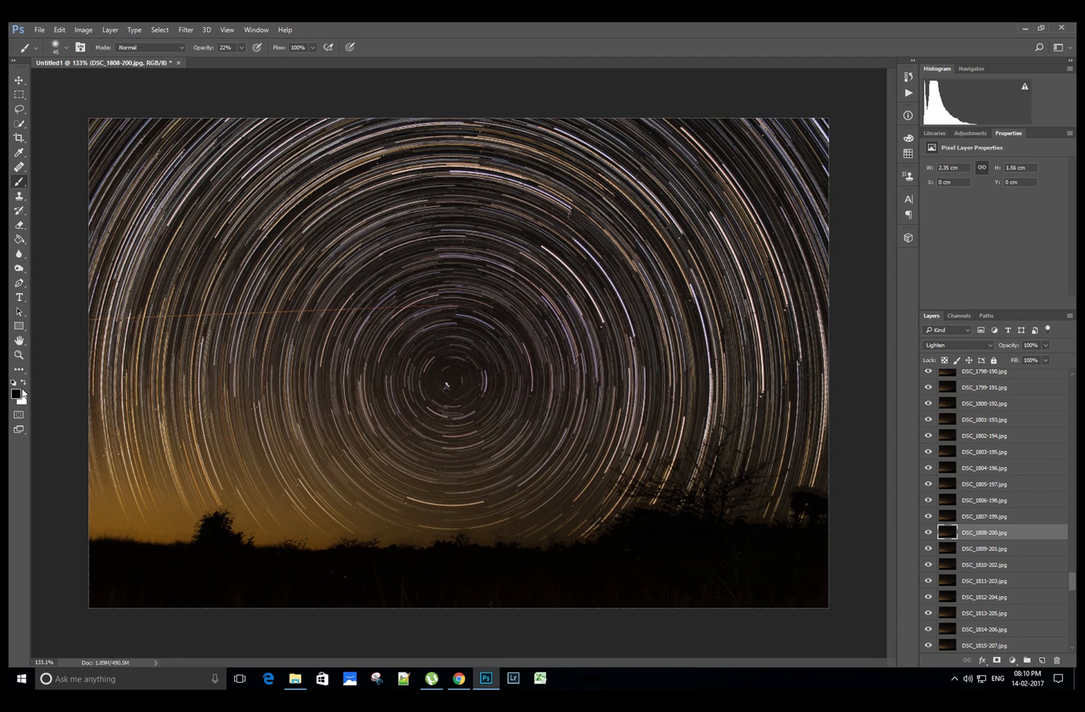
{"action": "mouse_move", "coordinate": [170, 351]}
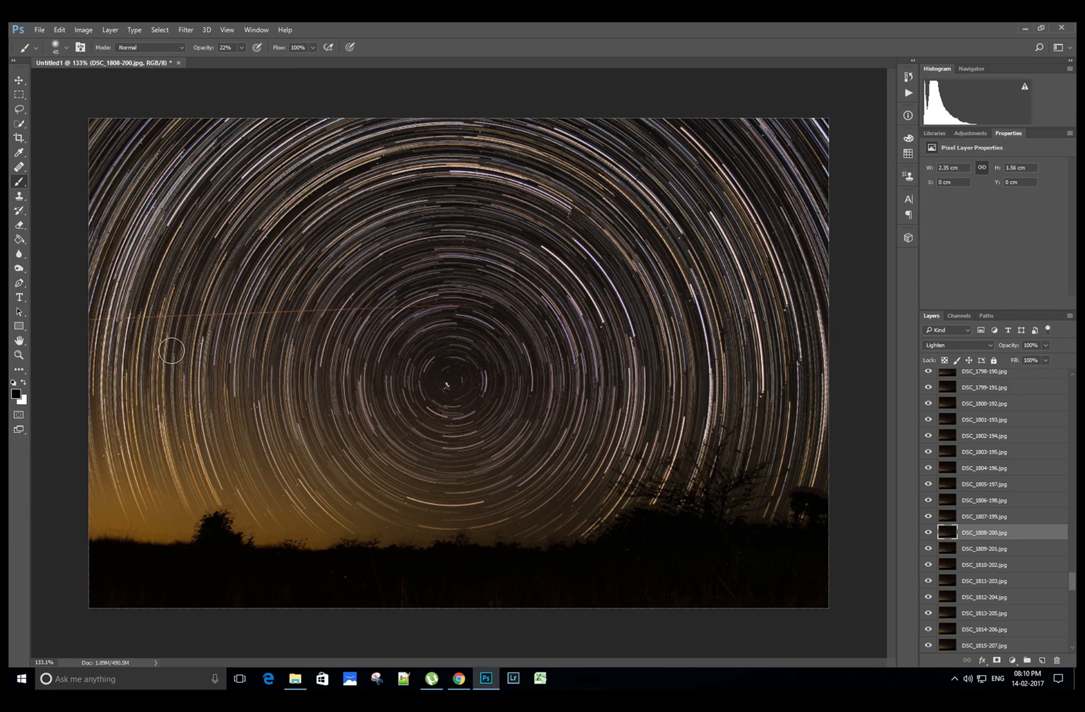
{"action": "mouse_move", "coordinate": [179, 327]}
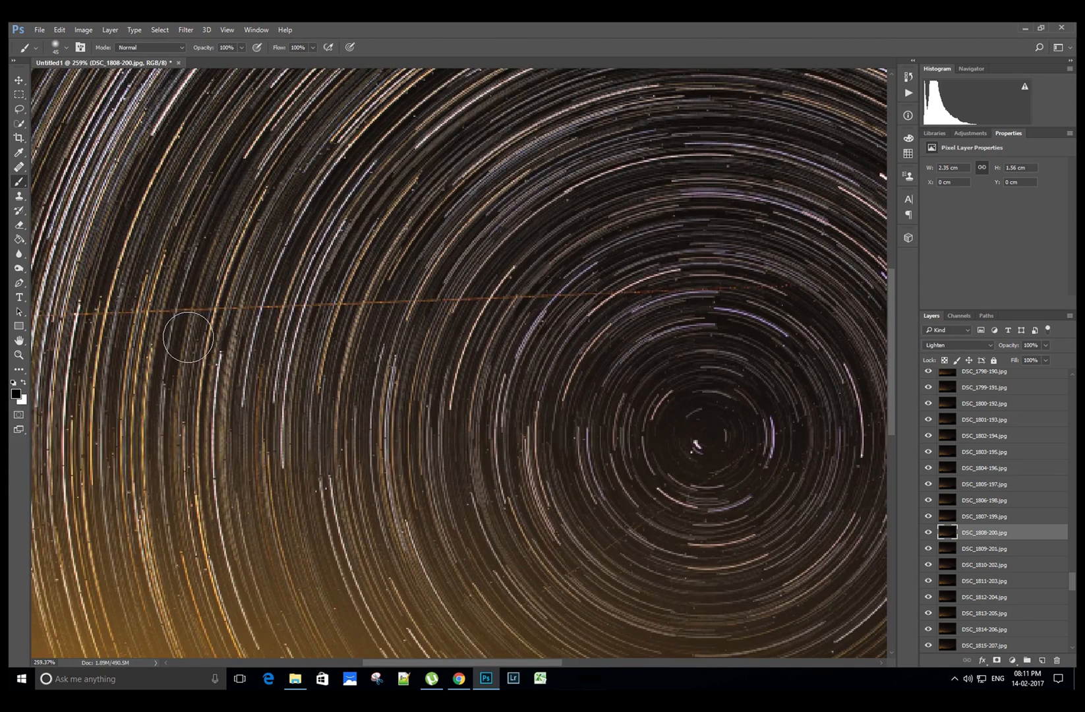
{"action": "left_click_drag", "start_coordinate": [187, 338], "coordinate": [319, 338]}
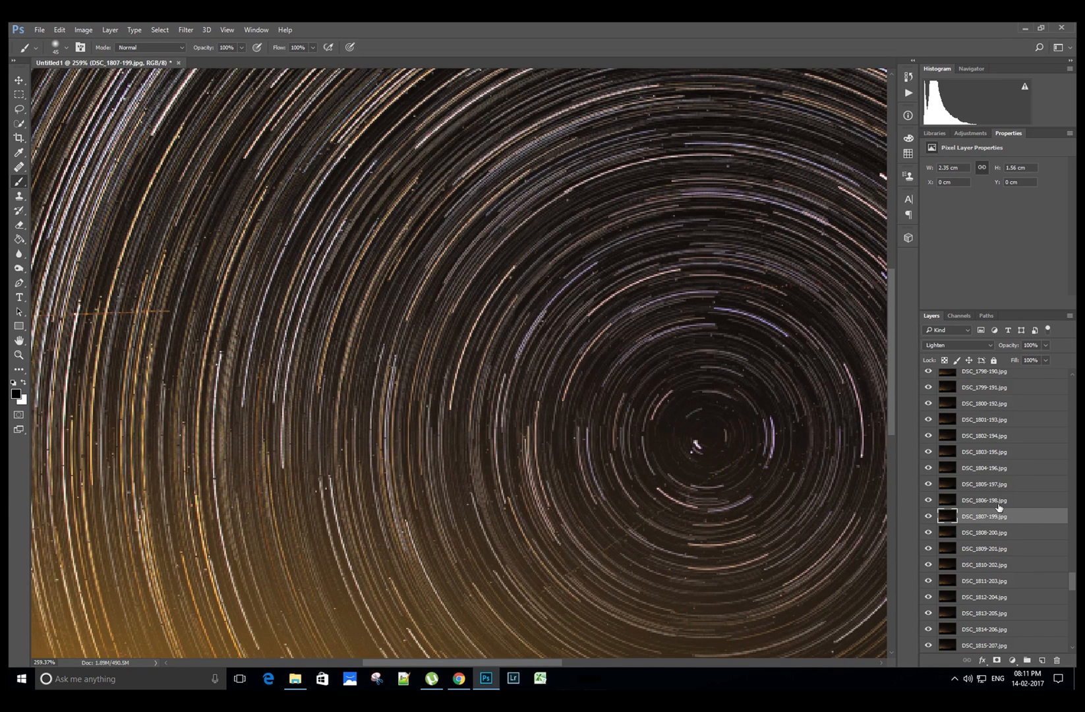
{"action": "left_click", "coordinate": [984, 499]}
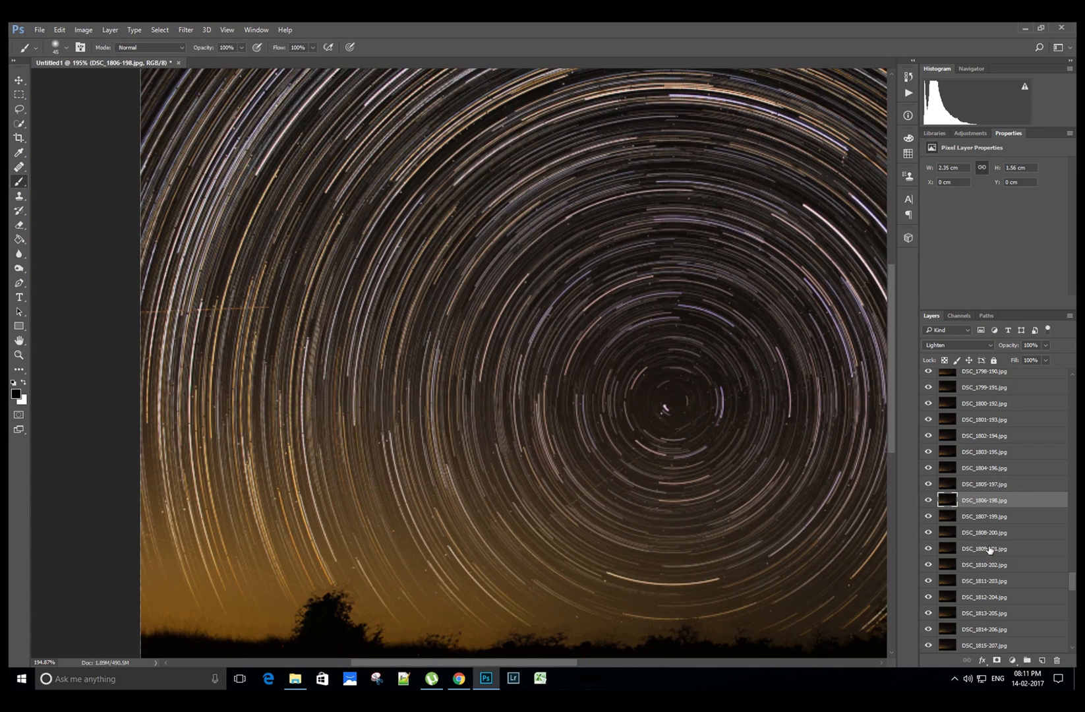
{"action": "left_click", "coordinate": [983, 548]}
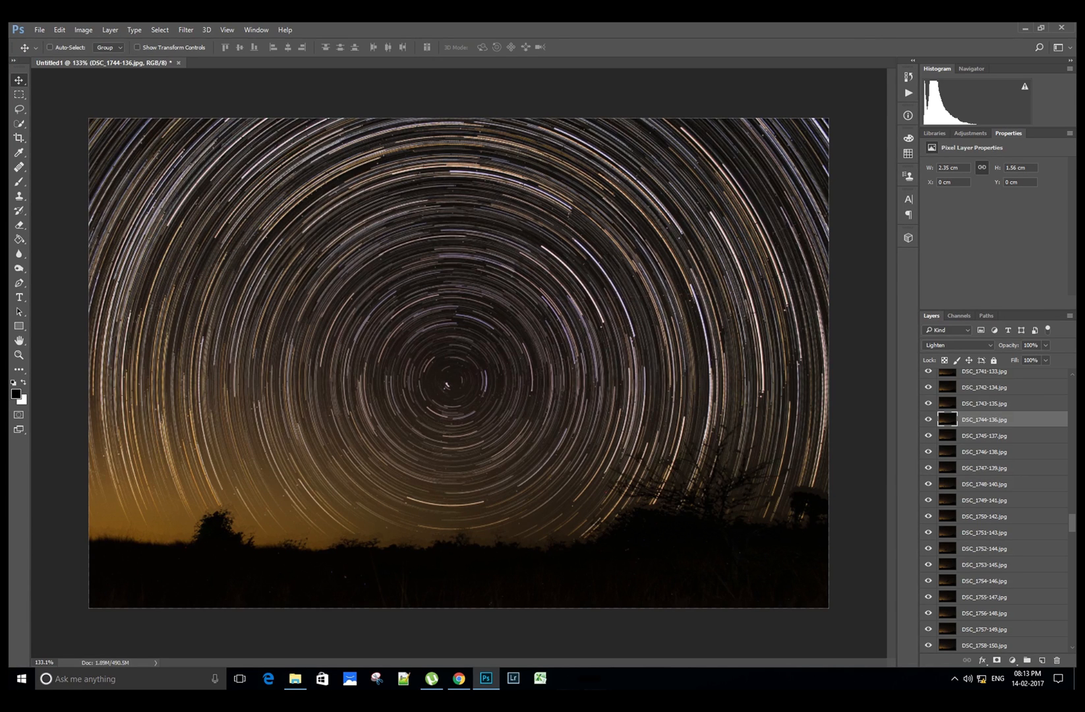
Flatten all blended photo layers with Layer > Flatten Image.
{"action": "left_click", "coordinate": [109, 29]}
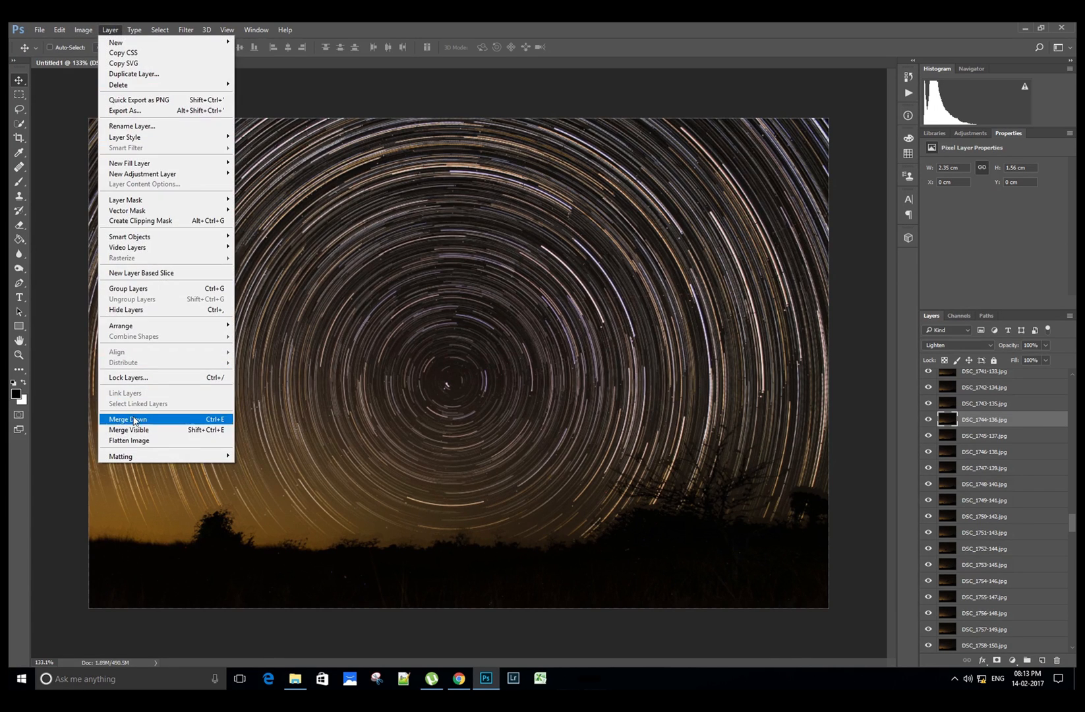
{"action": "left_click", "coordinate": [129, 441]}
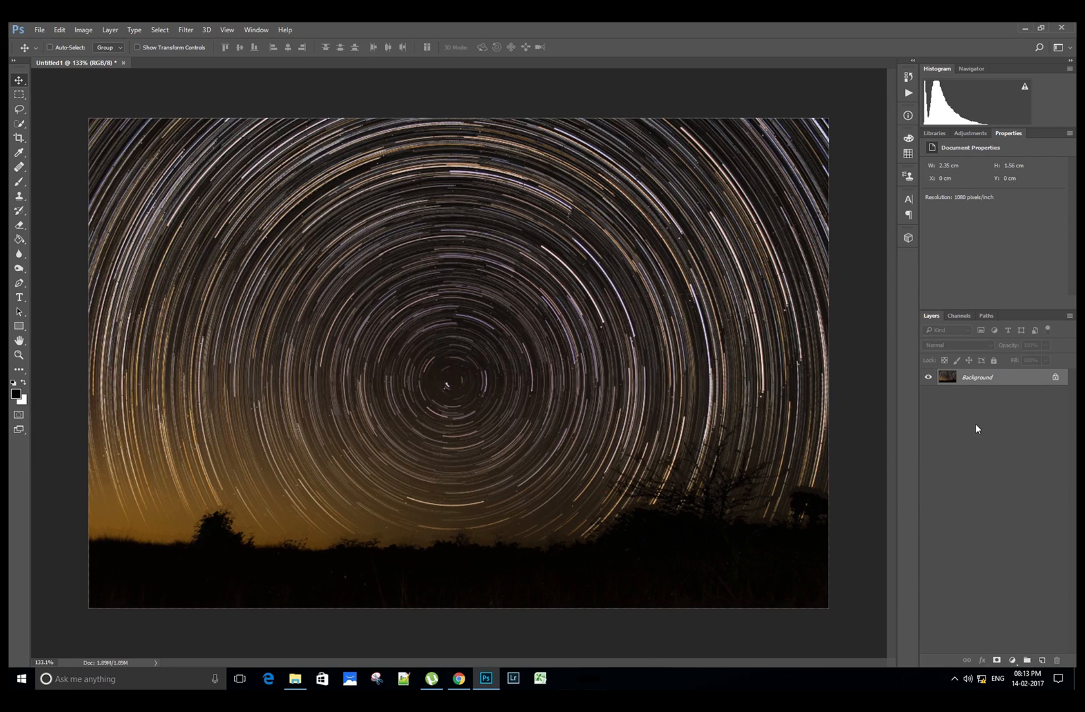
{"action": "mouse_move", "coordinate": [984, 522]}
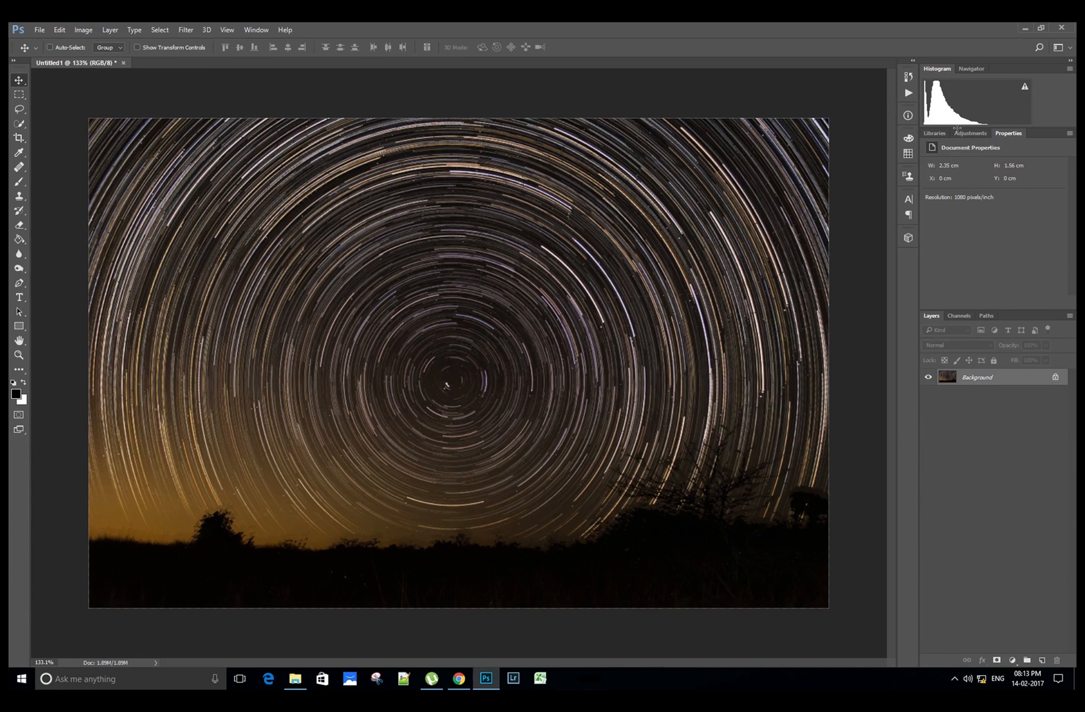
Add a Color Balance adjustment layer with the tone range set to Midtones.
{"action": "left_click", "coordinate": [970, 134]}
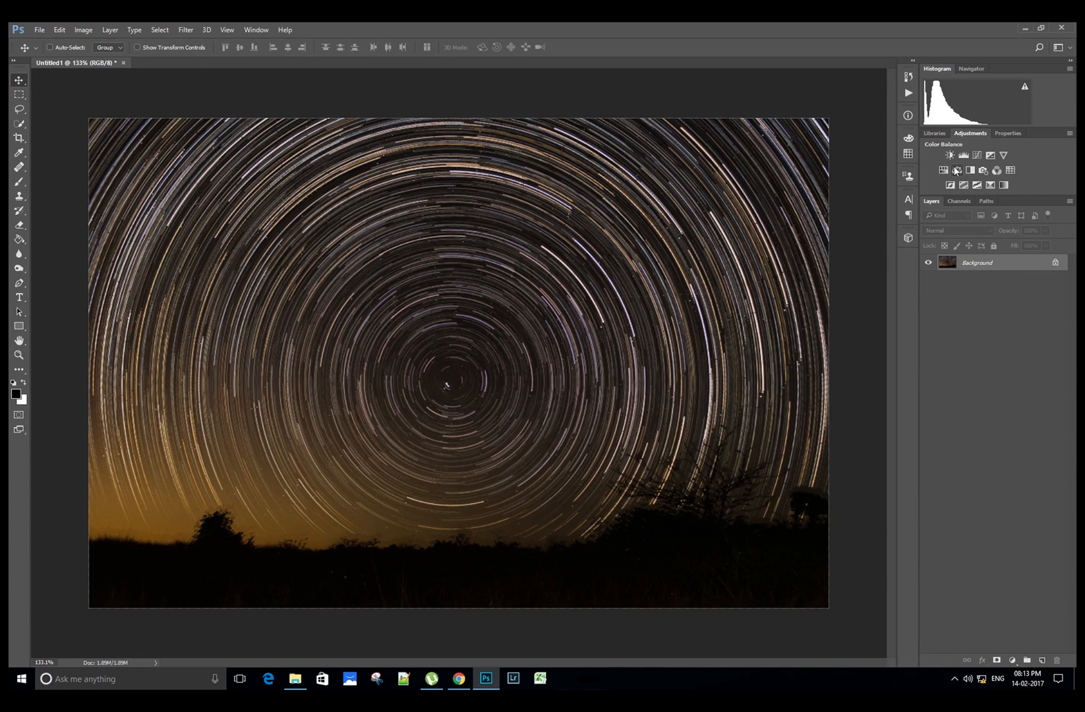
{"action": "left_click", "coordinate": [956, 155]}
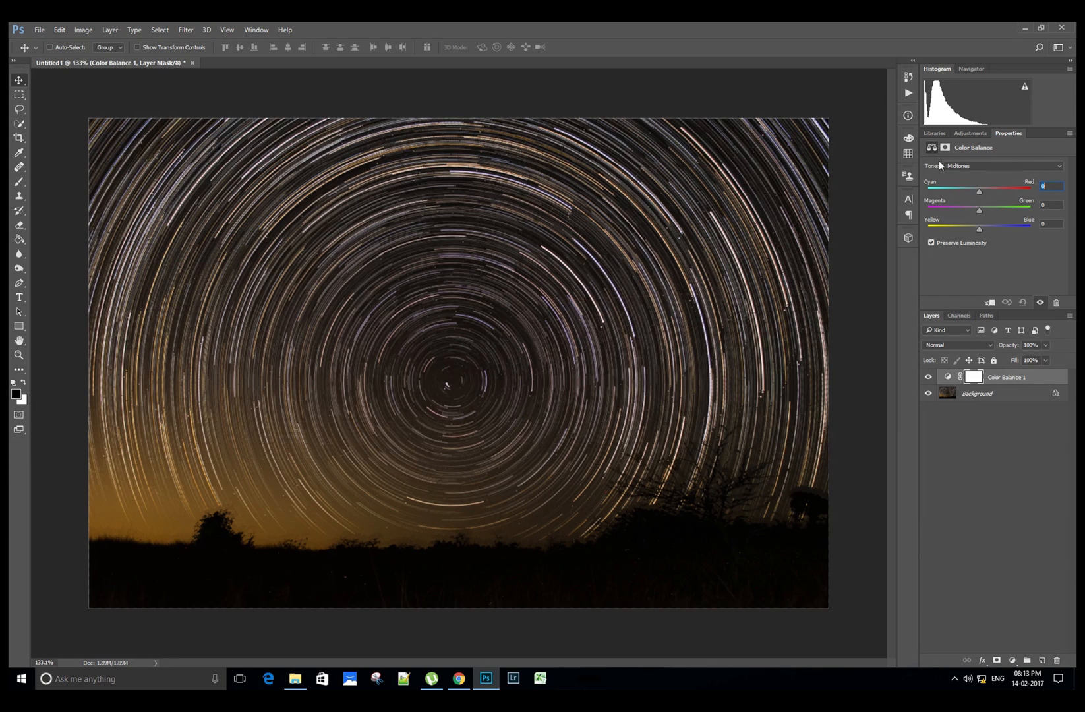
{"action": "left_click", "coordinate": [1001, 166]}
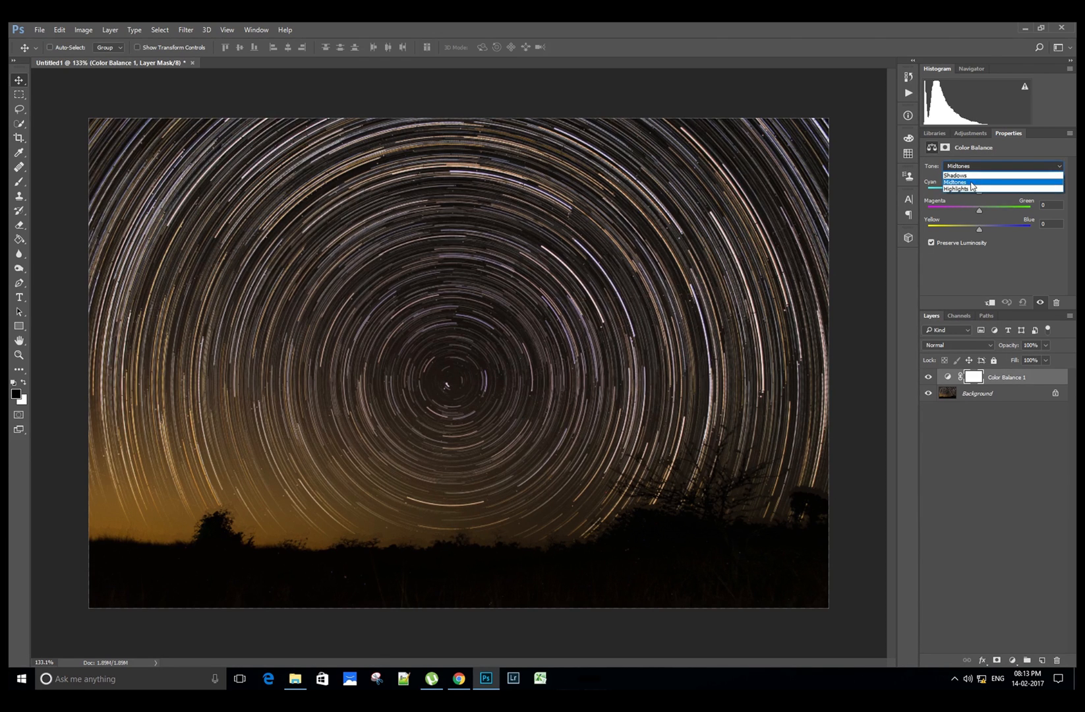
{"action": "left_click", "coordinate": [956, 182]}
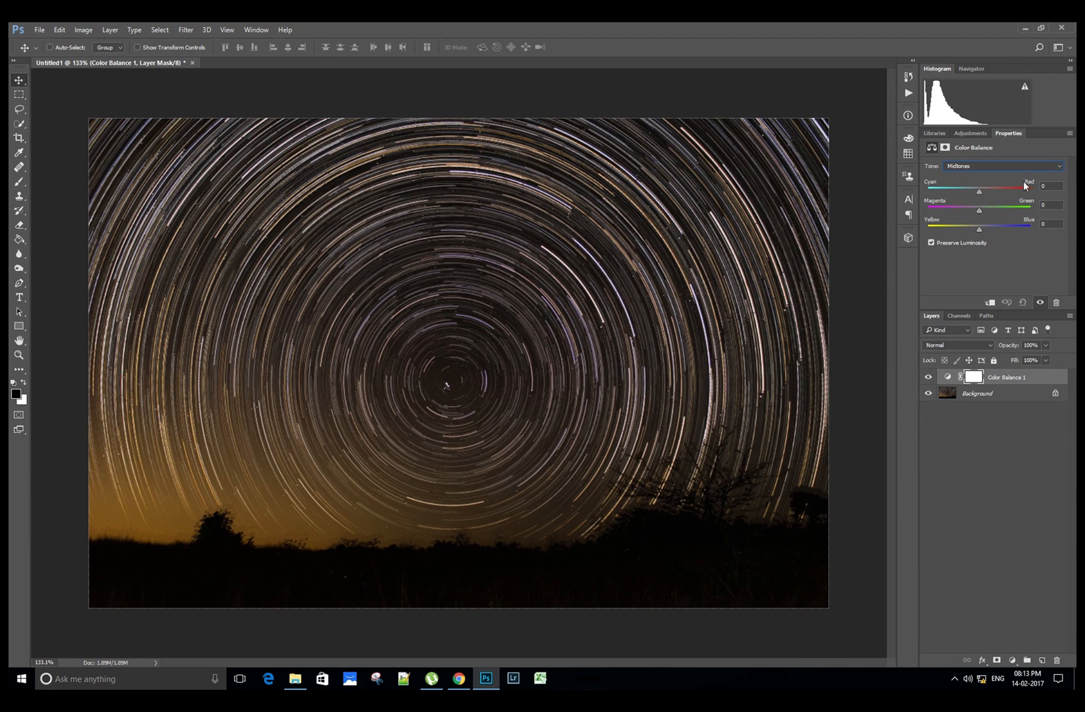
{"action": "mouse_move", "coordinate": [937, 220]}
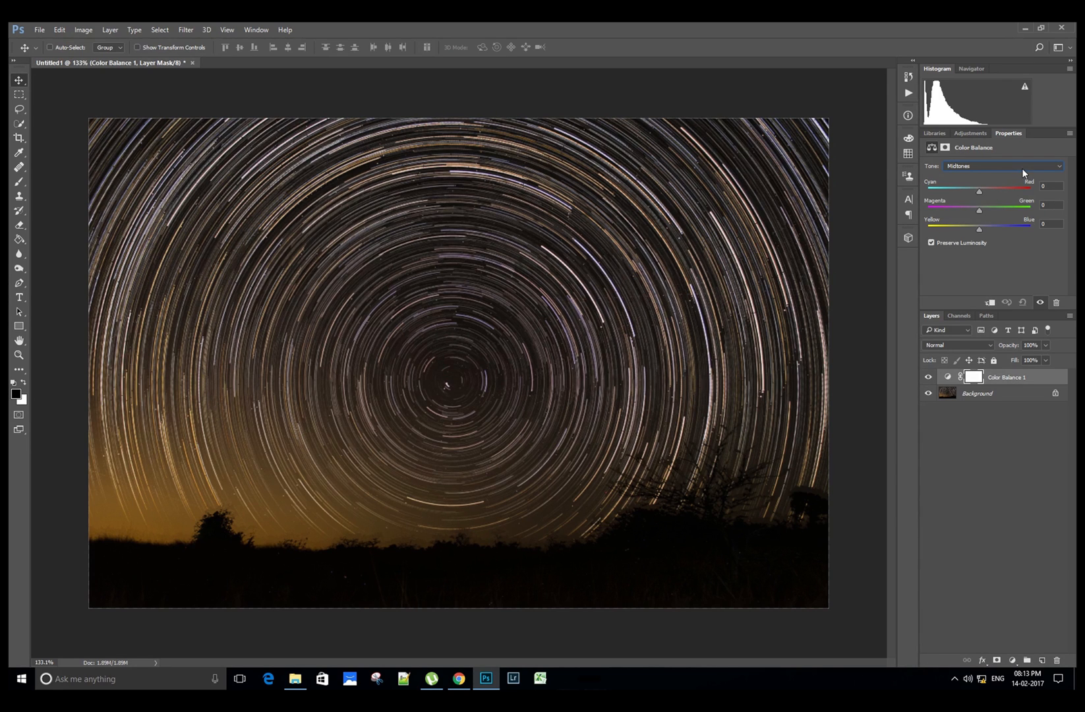
{"action": "left_click", "coordinate": [1002, 166]}
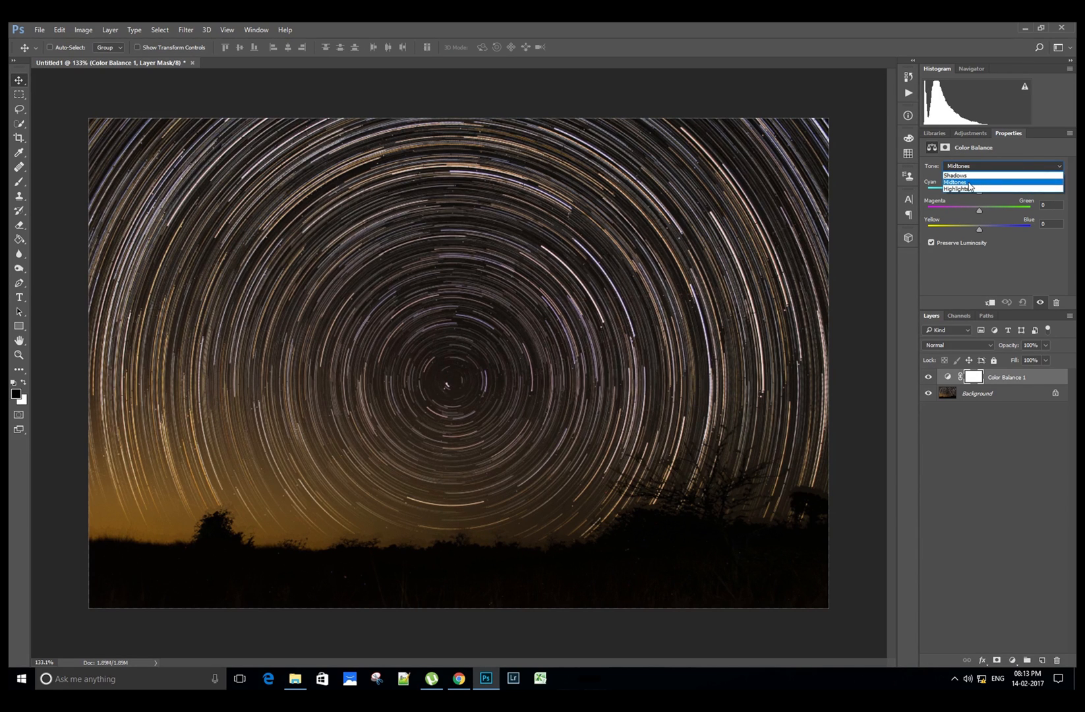
{"action": "left_click", "coordinate": [957, 182]}
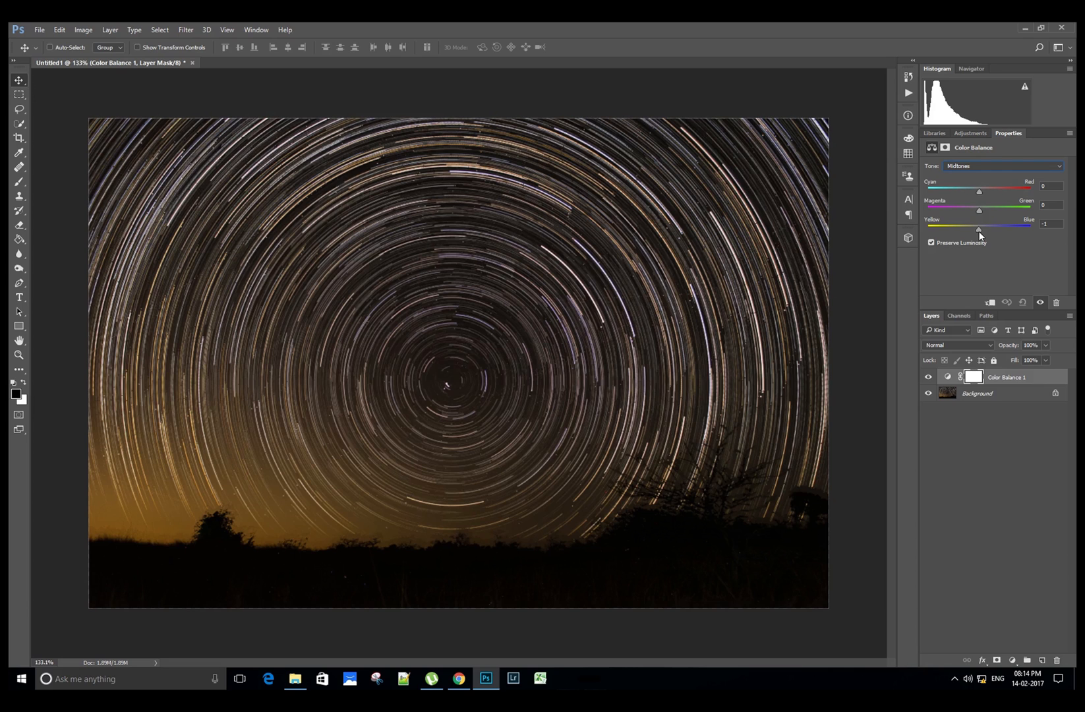
Set midtone balance to Cyan-Red -9, Magenta-Green -2, Yellow-Blue +6.
{"action": "left_click_drag", "start_coordinate": [978, 228], "coordinate": [983, 229]}
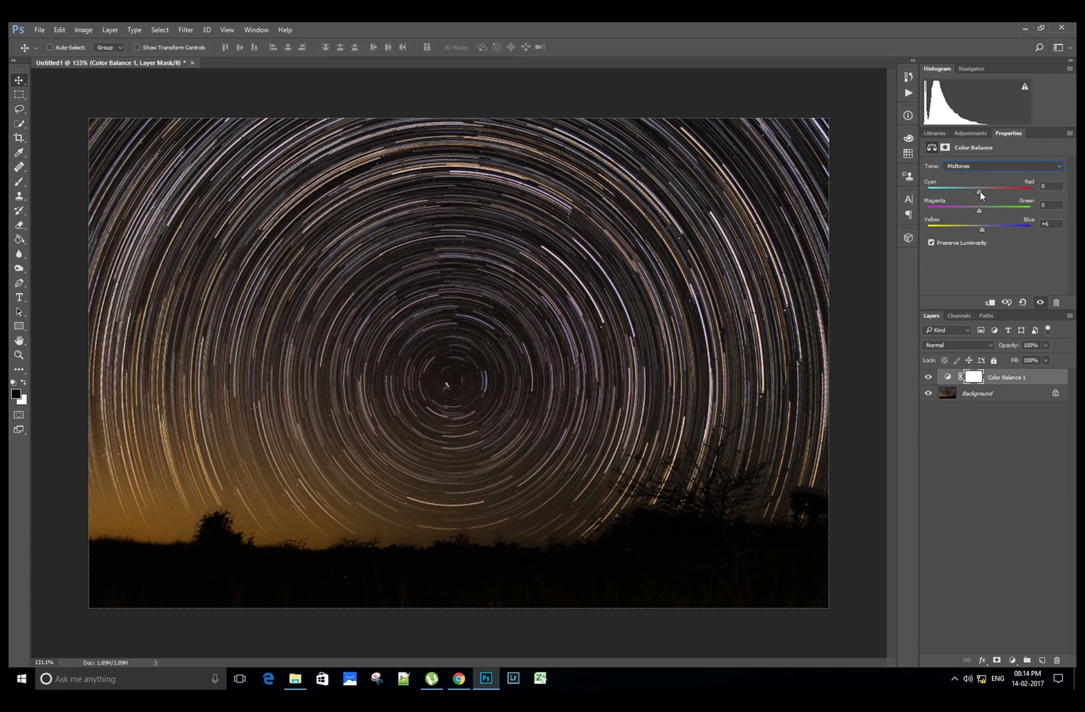
{"action": "left_click_drag", "start_coordinate": [982, 191], "coordinate": [977, 191]}
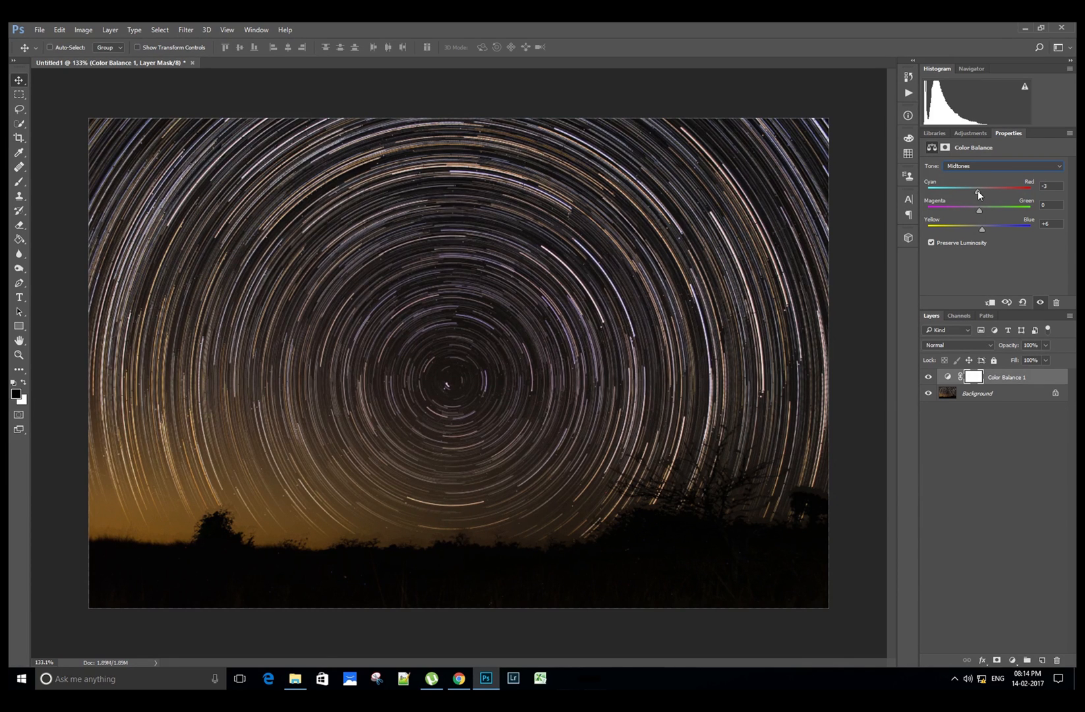
{"action": "left_click_drag", "start_coordinate": [977, 188], "coordinate": [974, 188]}
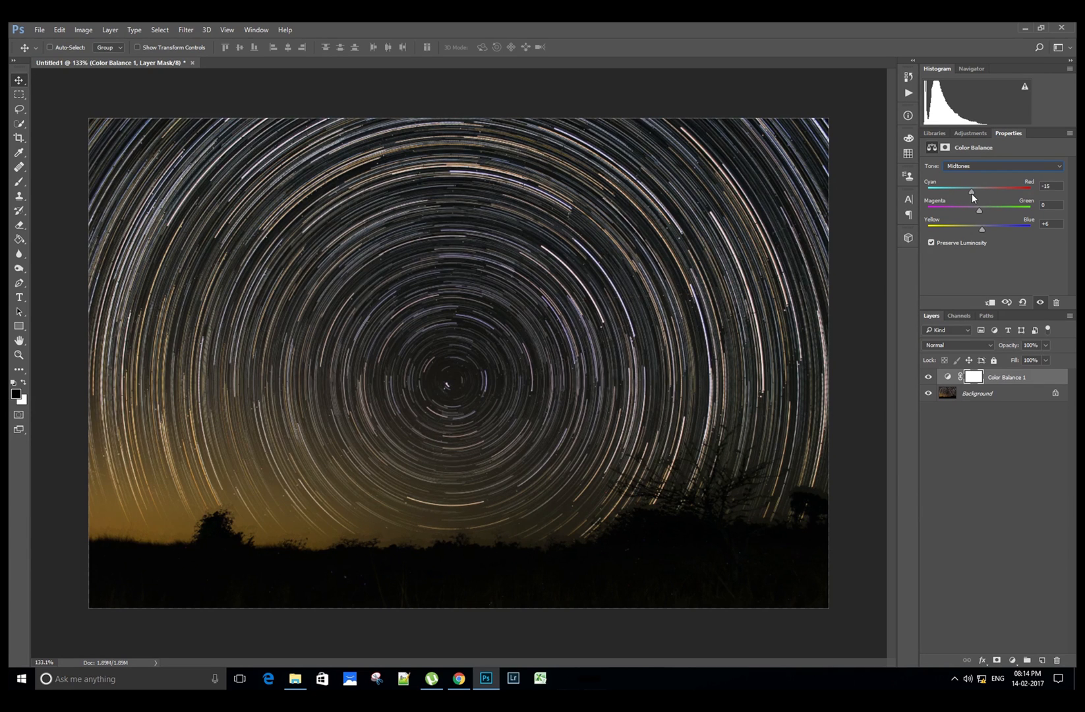
{"action": "left_click_drag", "start_coordinate": [969, 191], "coordinate": [973, 191]}
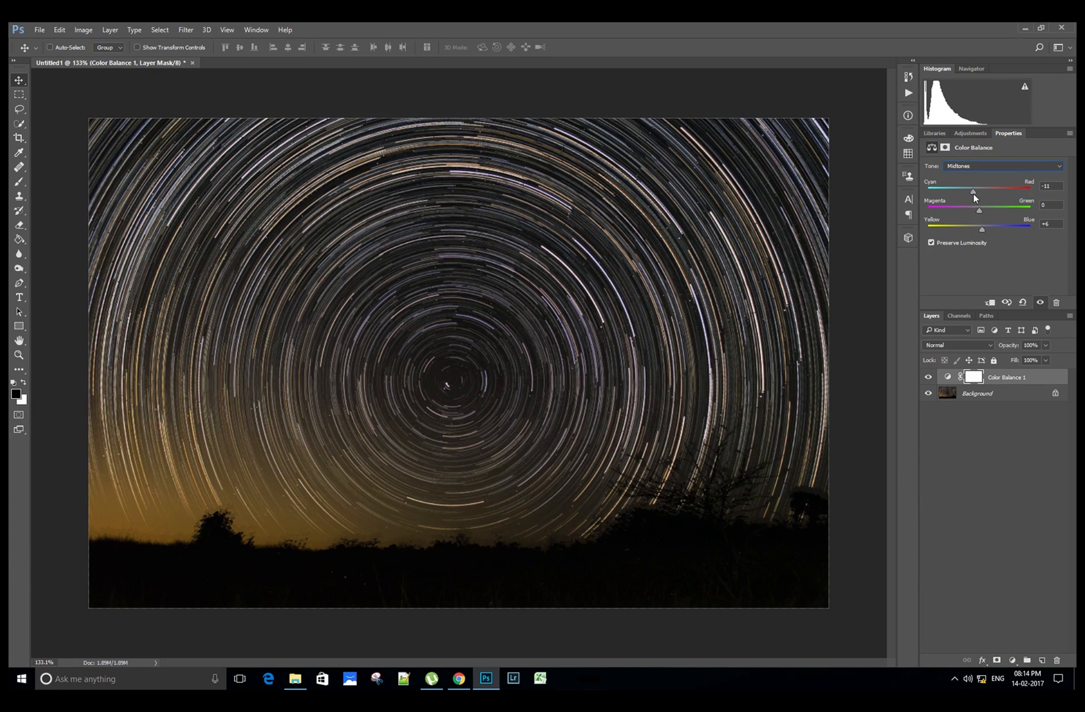
{"action": "left_click_drag", "start_coordinate": [972, 192], "coordinate": [976, 192]}
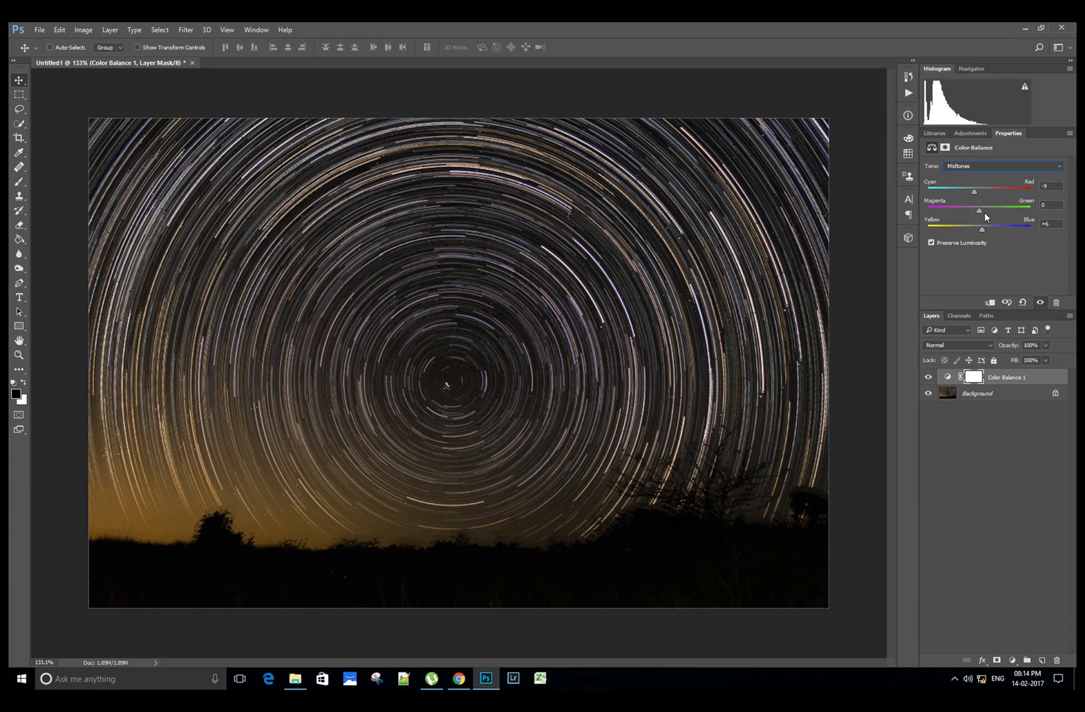
{"action": "left_click_drag", "start_coordinate": [980, 211], "coordinate": [984, 210]}
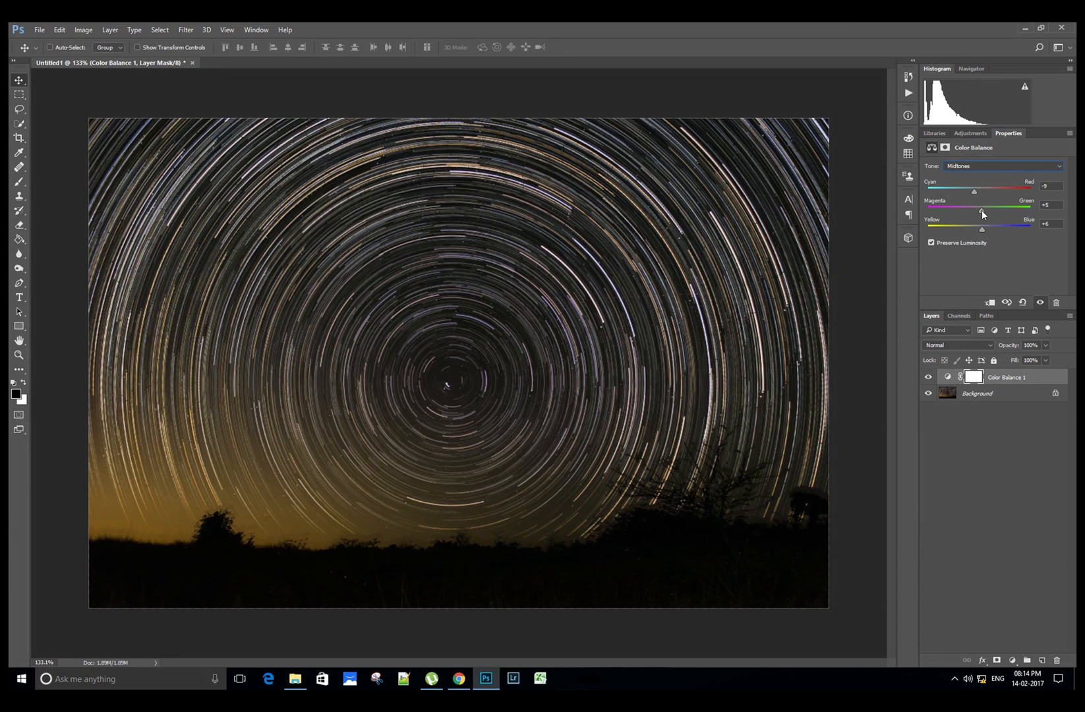
{"action": "left_click_drag", "start_coordinate": [981, 209], "coordinate": [976, 209]}
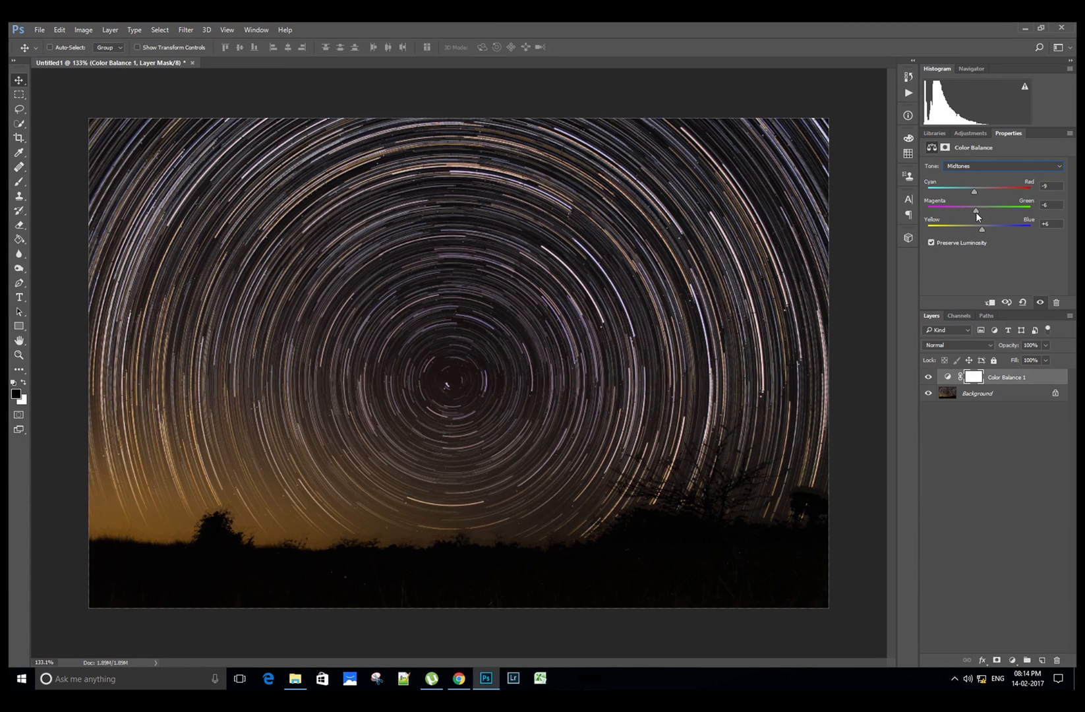
{"action": "left_click_drag", "start_coordinate": [976, 210], "coordinate": [979, 209]}
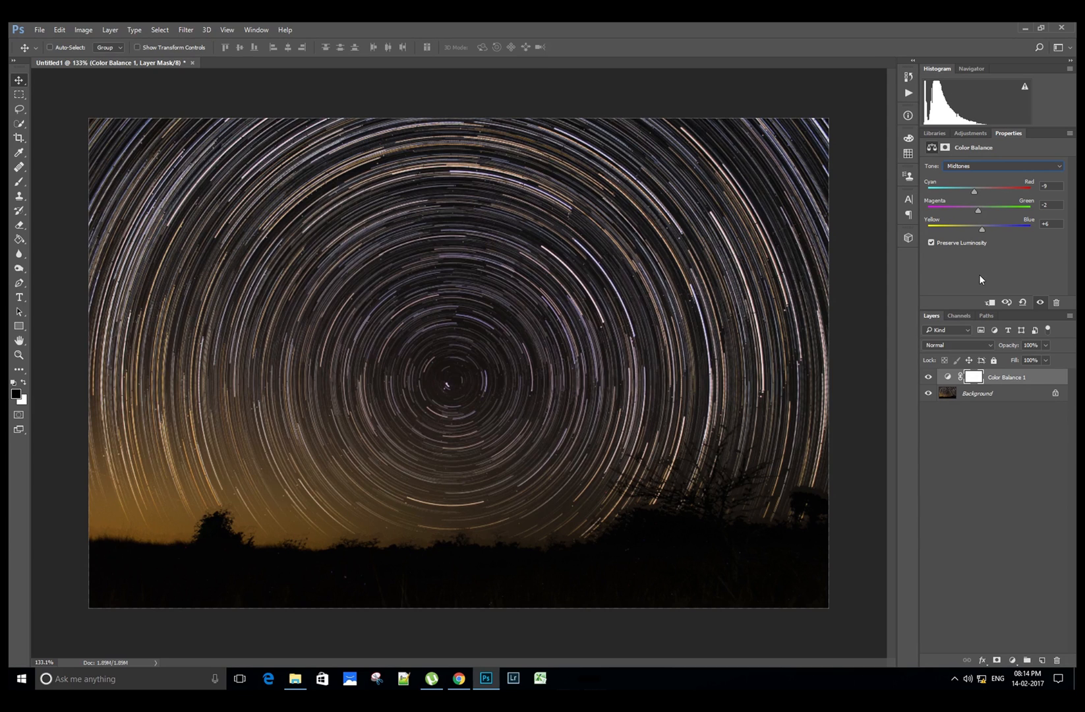
{"action": "mouse_move", "coordinate": [864, 386]}
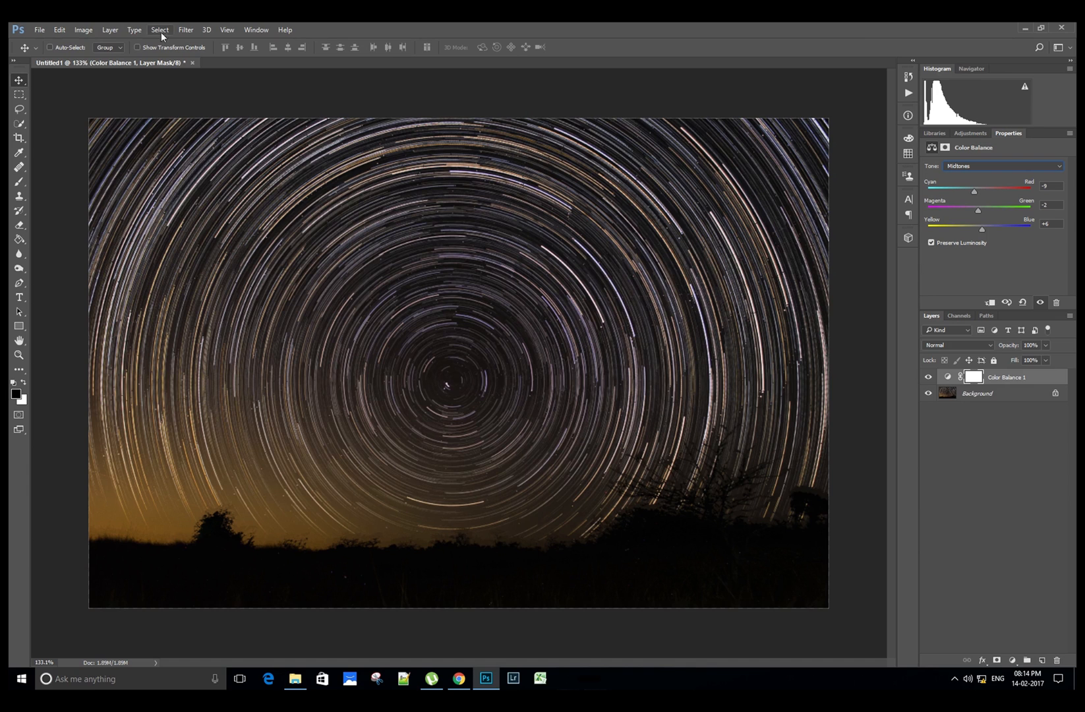
Flatten the Color Balance layer into the Background layer and open the File menu.
{"action": "left_click", "coordinate": [109, 29]}
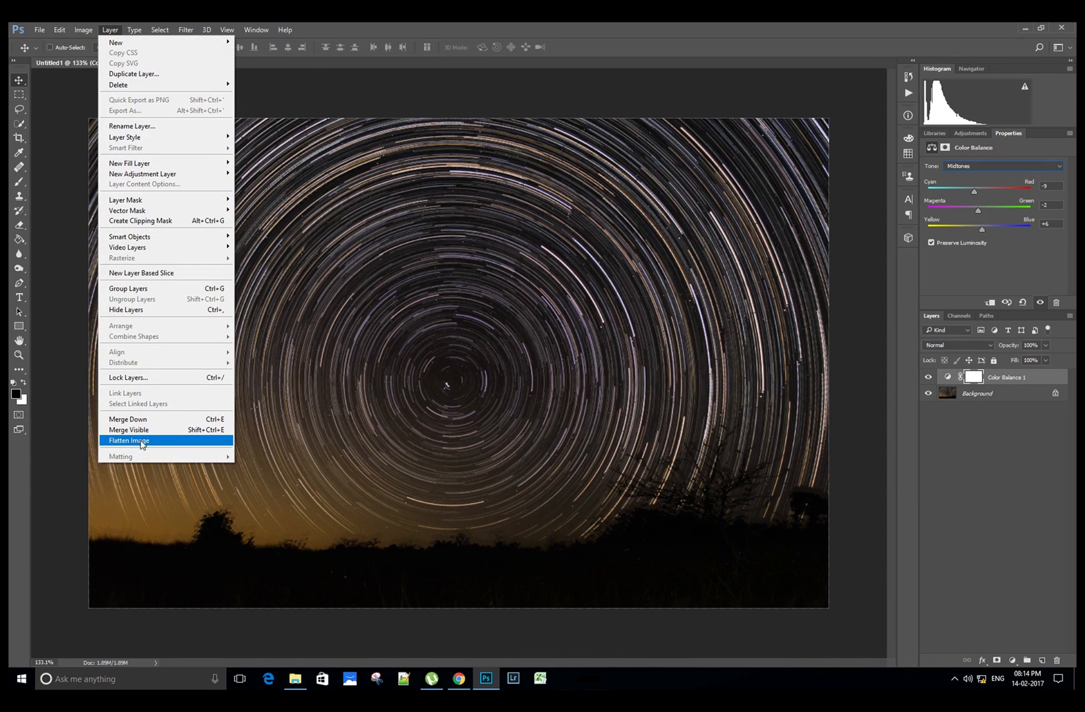
{"action": "left_click", "coordinate": [129, 441]}
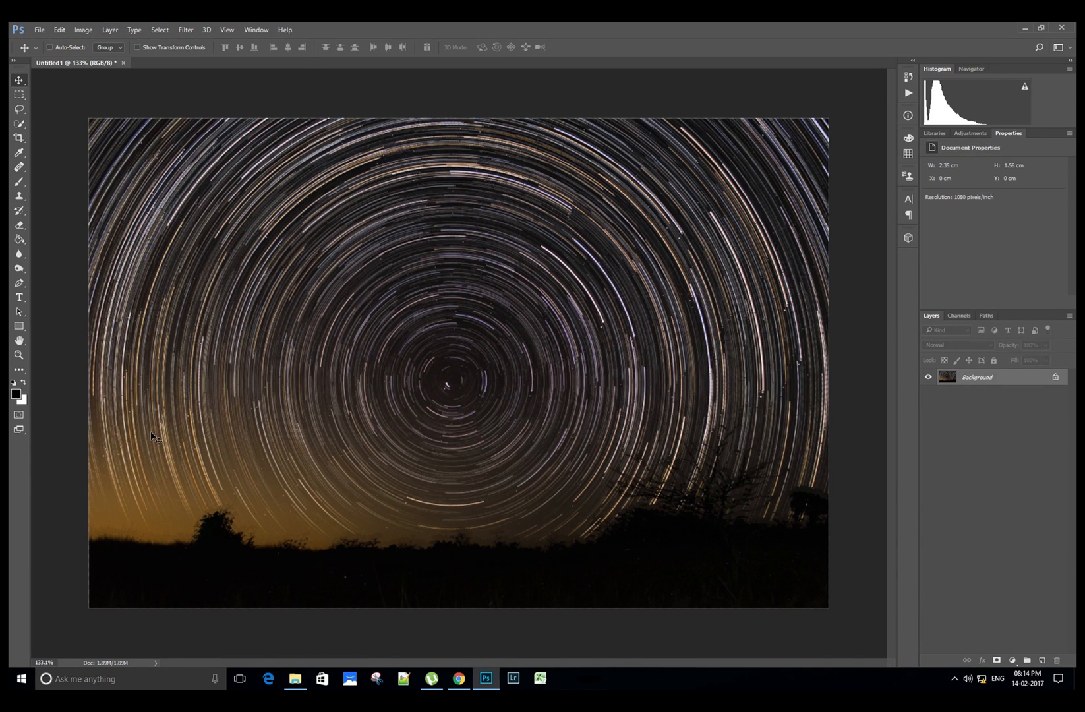
{"action": "mouse_move", "coordinate": [57, 376]}
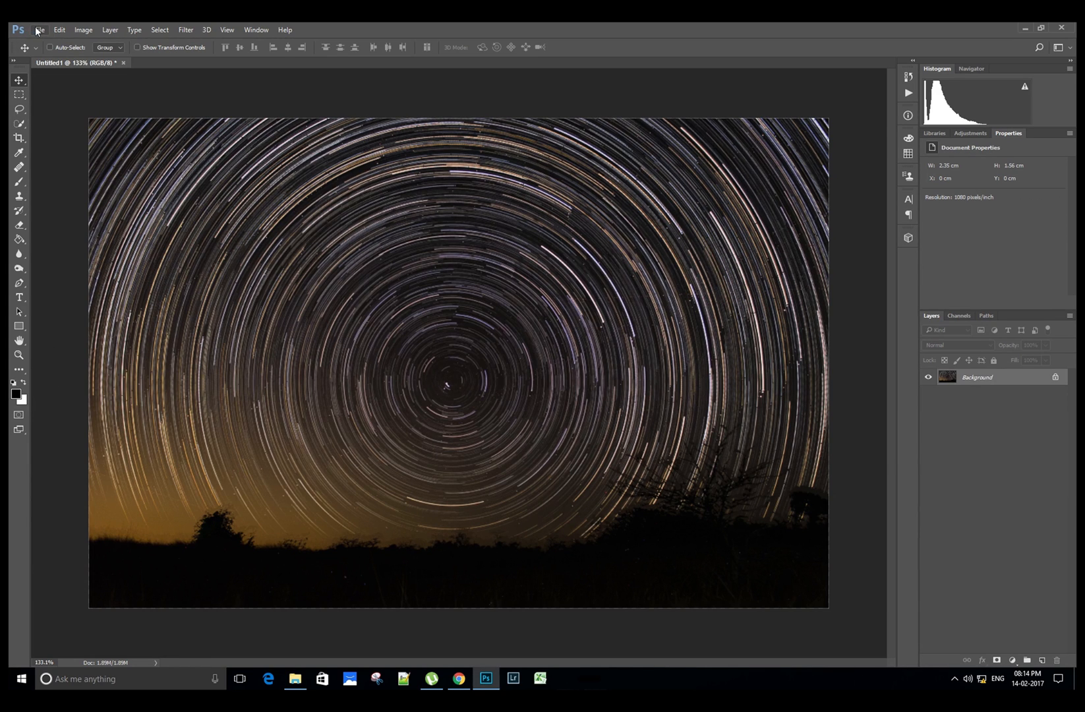
{"action": "left_click", "coordinate": [39, 29]}
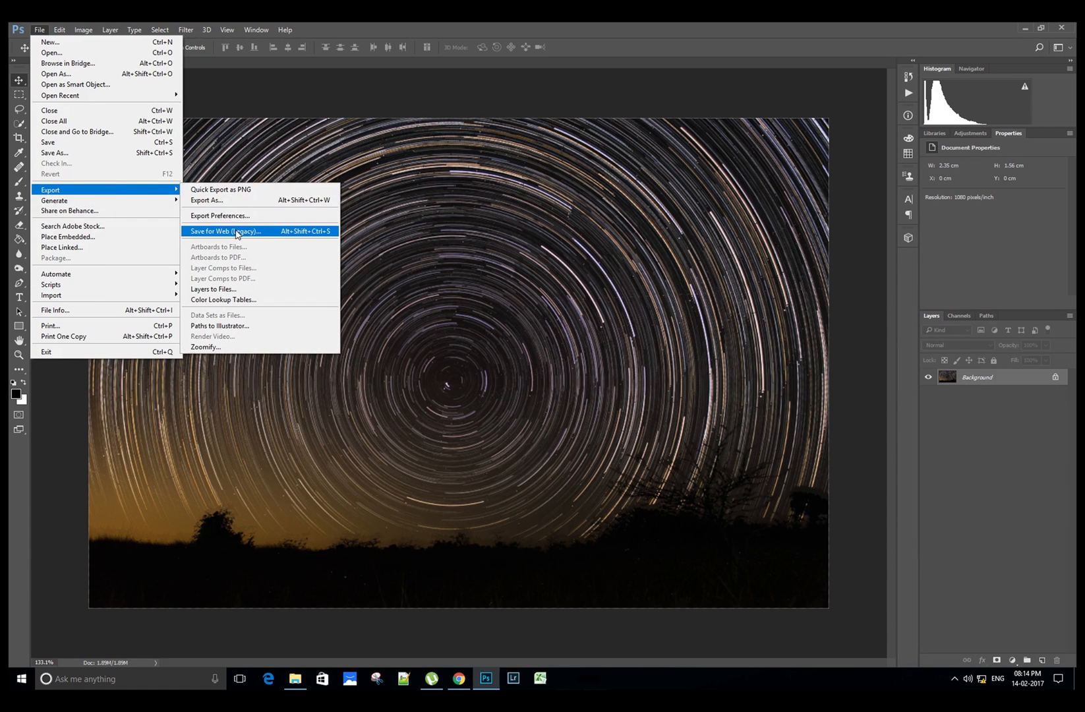
Export via Save for Web as a JPEG High file named 'StarTrails'.
{"action": "left_click", "coordinate": [224, 232]}
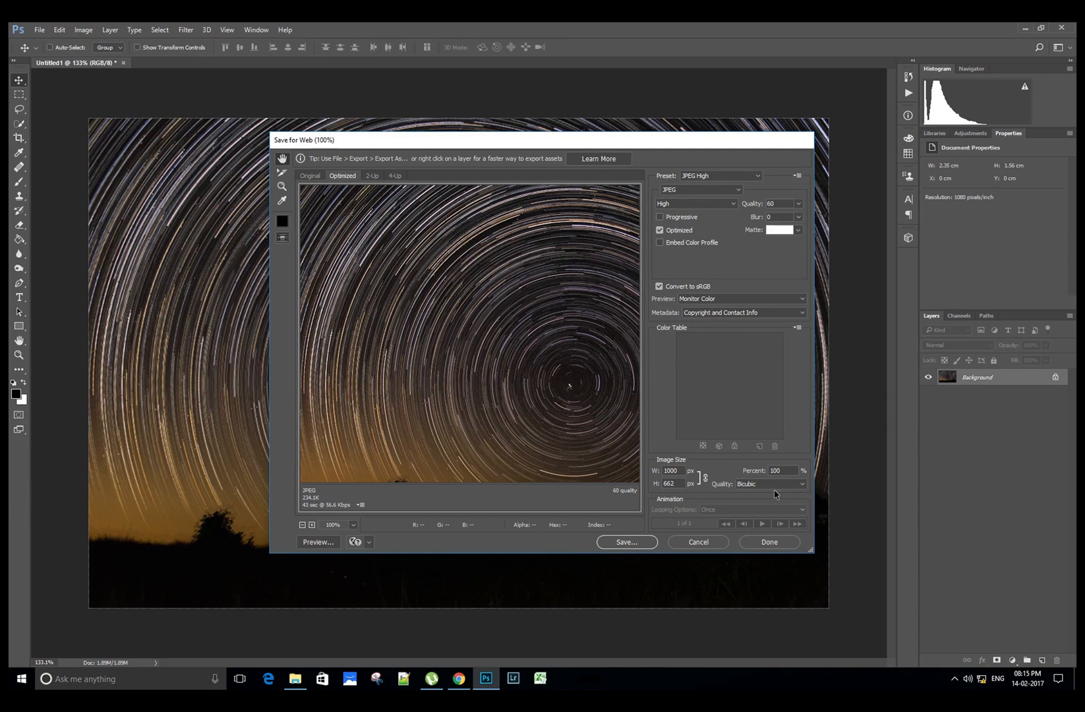
{"action": "mouse_move", "coordinate": [685, 496]}
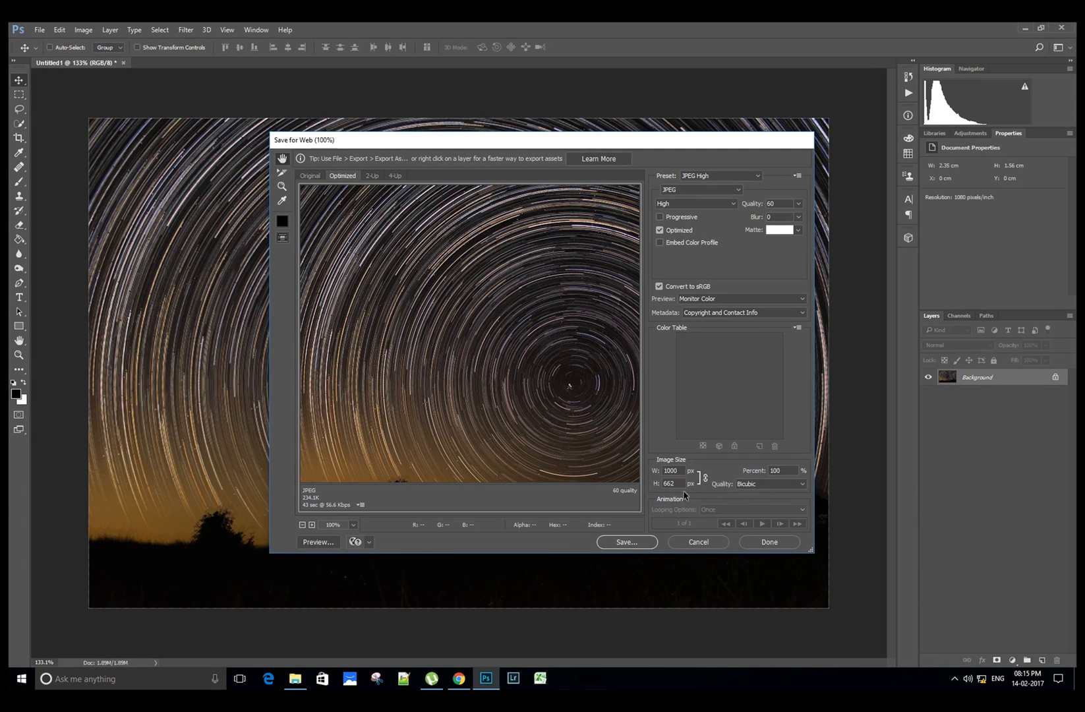
{"action": "mouse_move", "coordinate": [709, 497]}
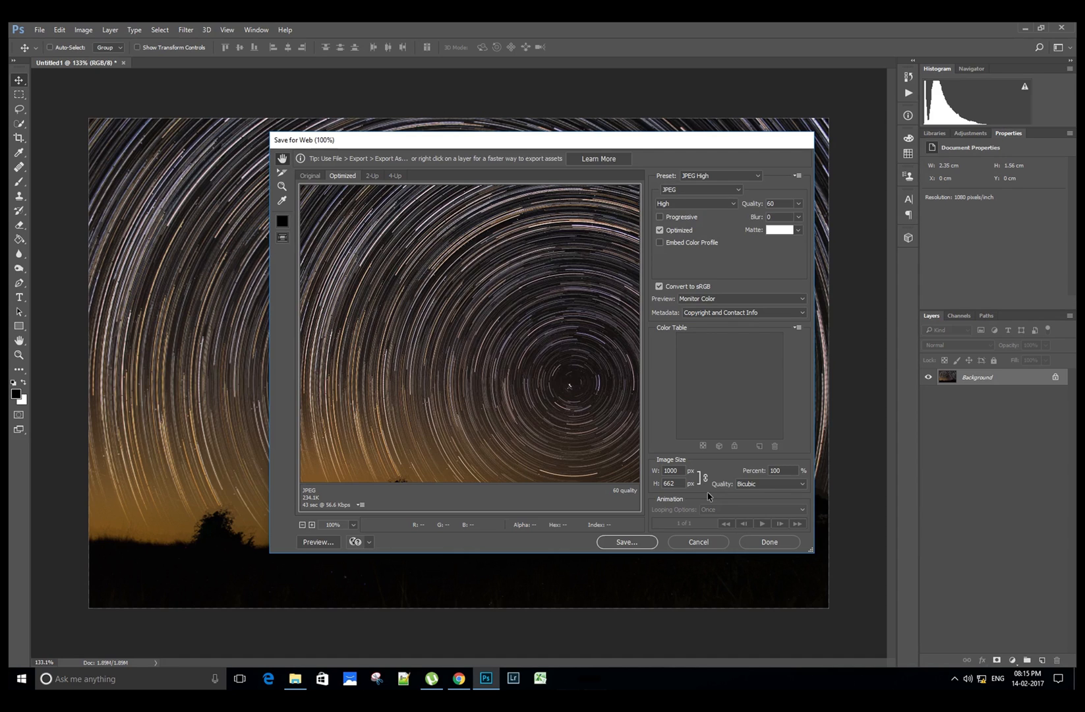
{"action": "left_click", "coordinate": [626, 542]}
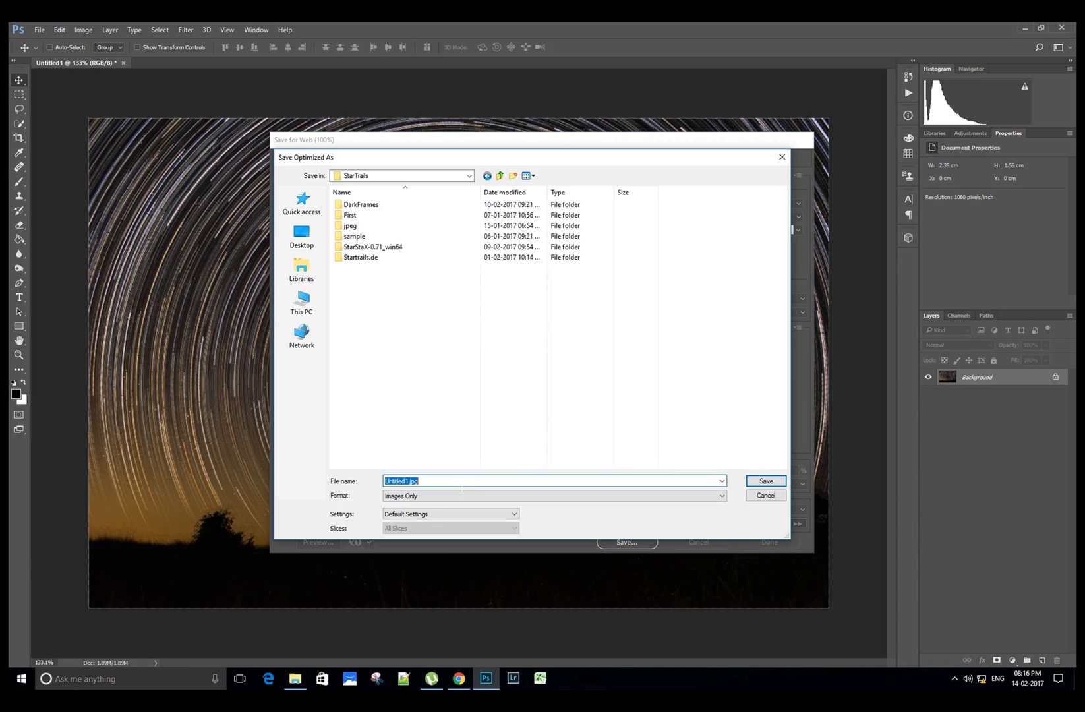
{"action": "type", "text": "S"}
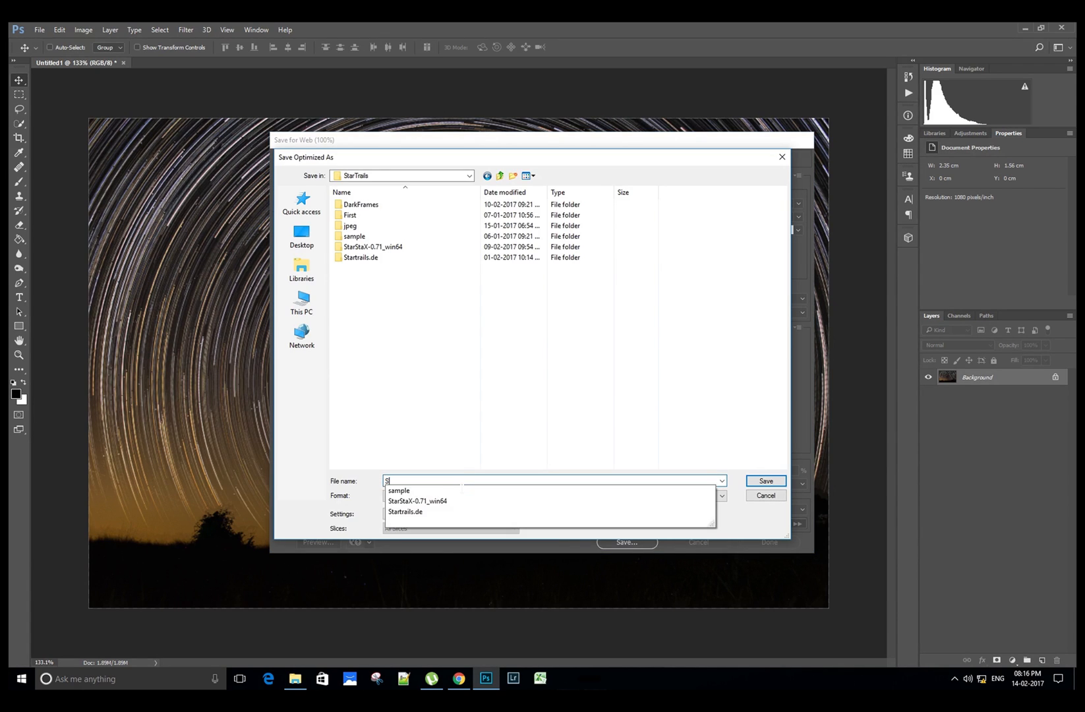
{"action": "type", "text": "tarTrails"}
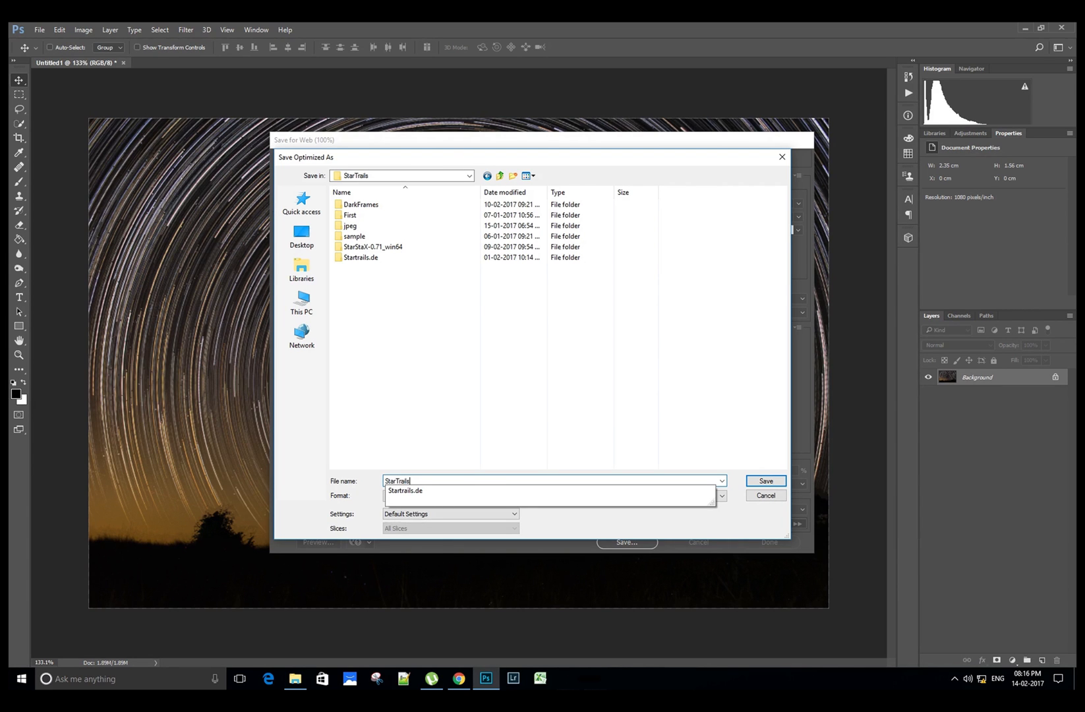
{"action": "left_click", "coordinate": [764, 480]}
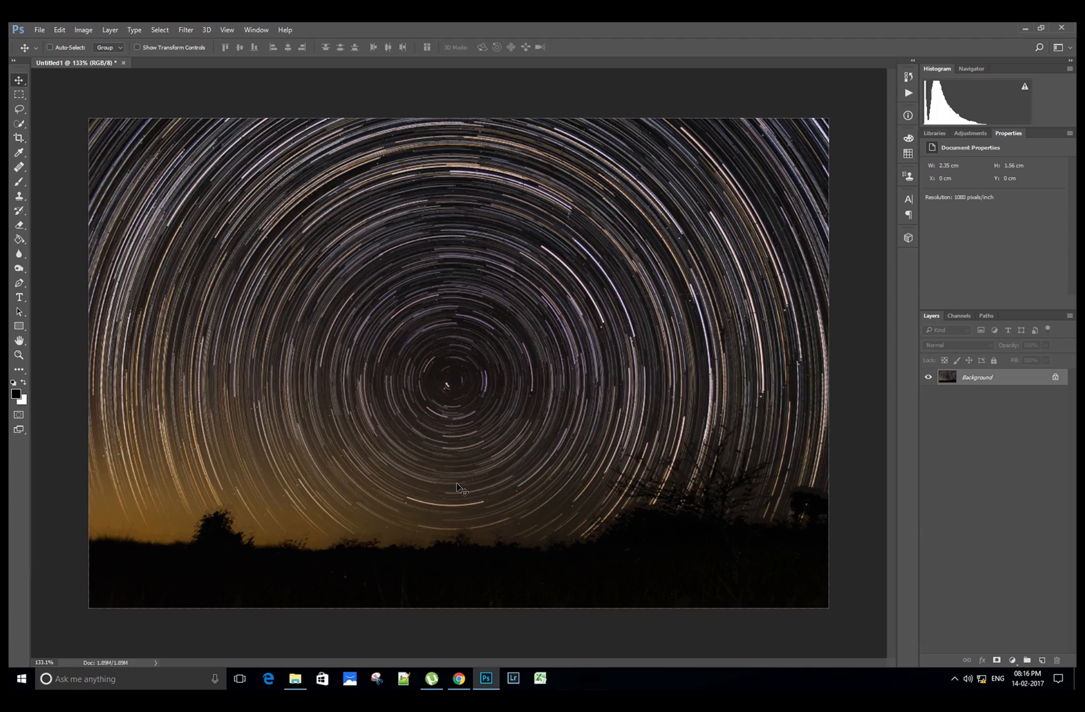